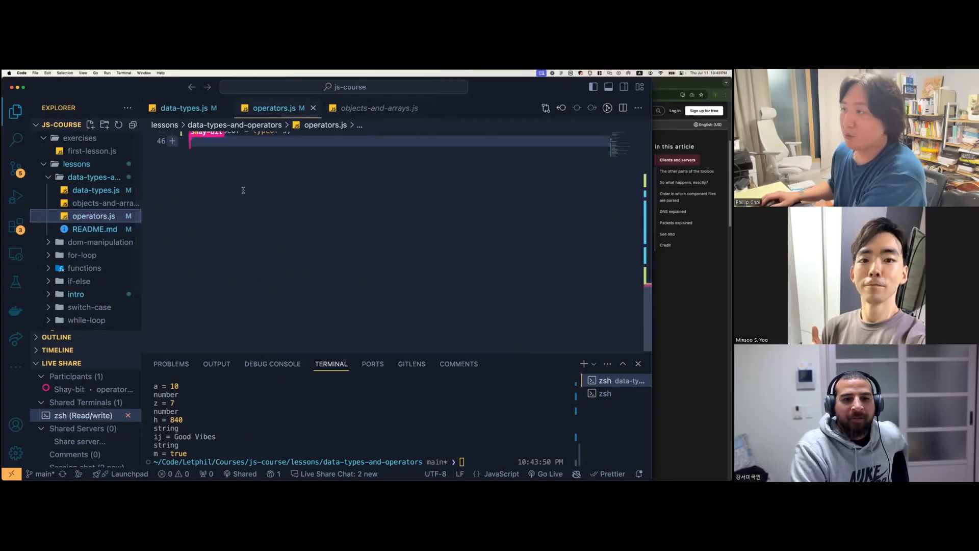
Scroll data-types.js to show the finished variable exercises and their typeof output
scroll("up", 3)
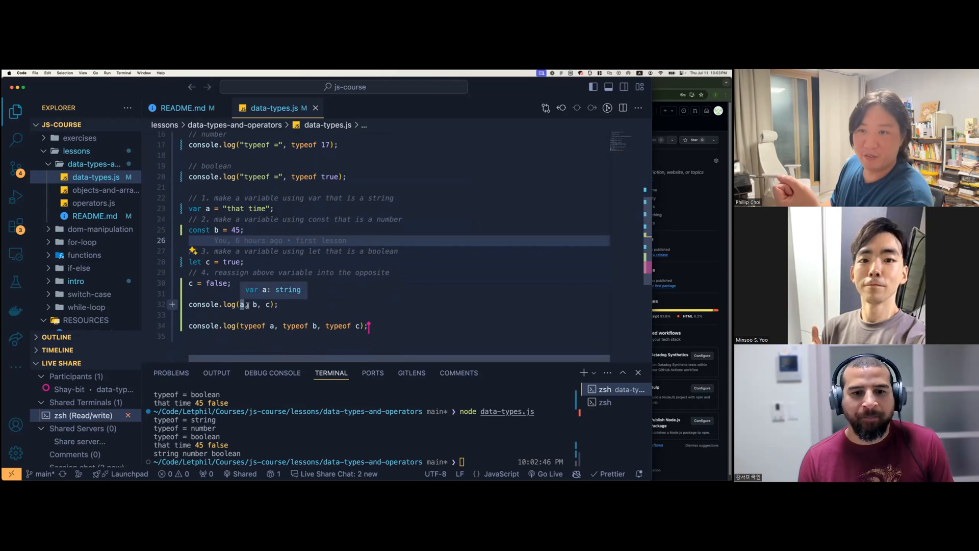
mouse_move(249, 306)
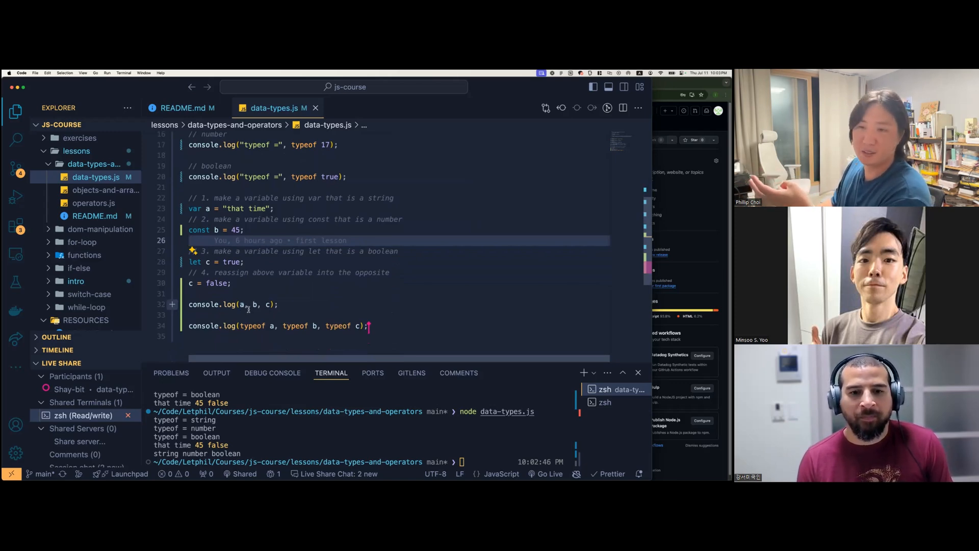
mouse_move(242, 304)
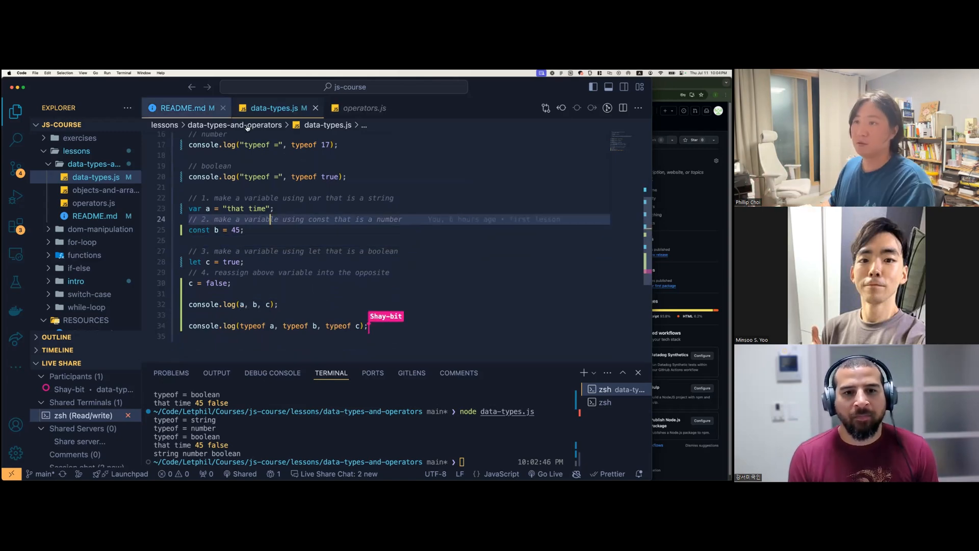
Switch to operators.js to view its five empty numbered exercise prompts
left_click(364, 108)
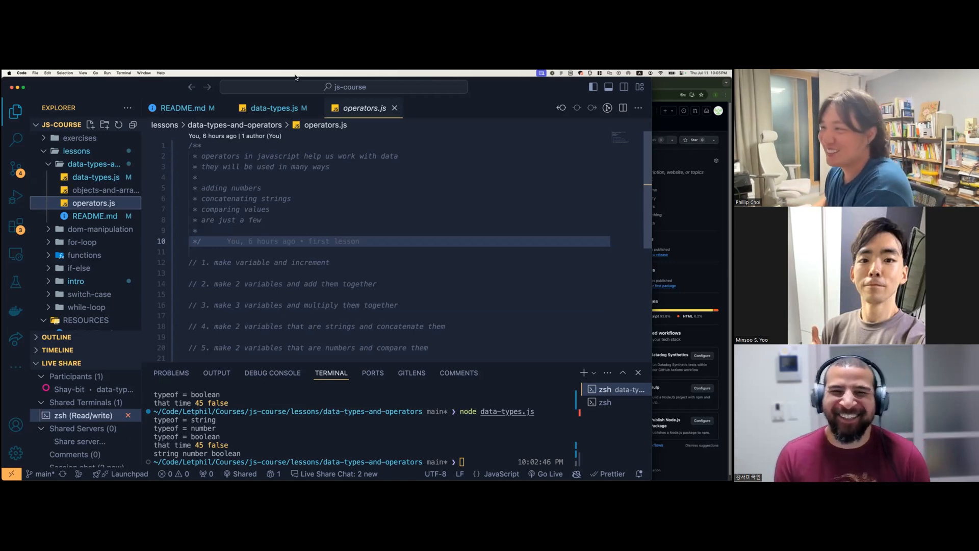
Show the README operators list and start a node REPL evaluating 1 == true
left_click(184, 107)
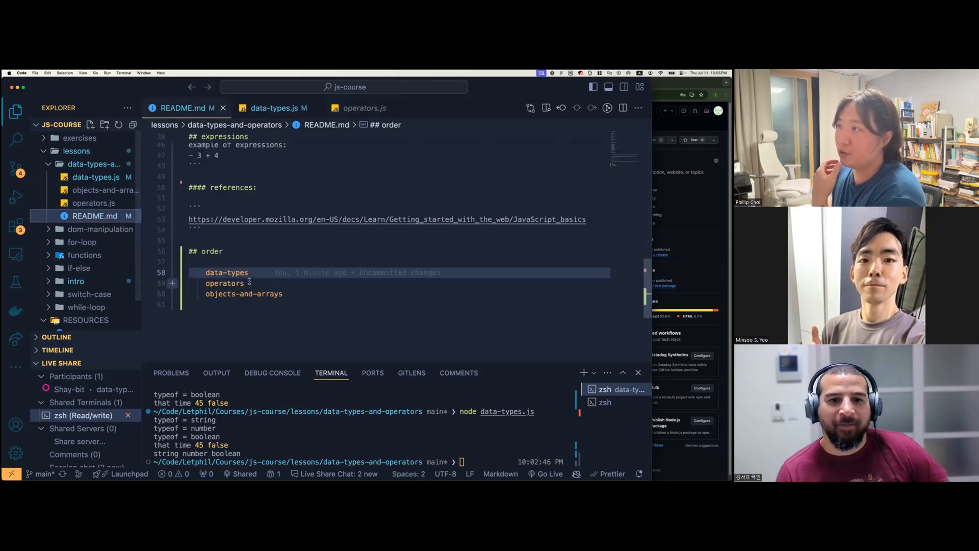
scroll("up", 3)
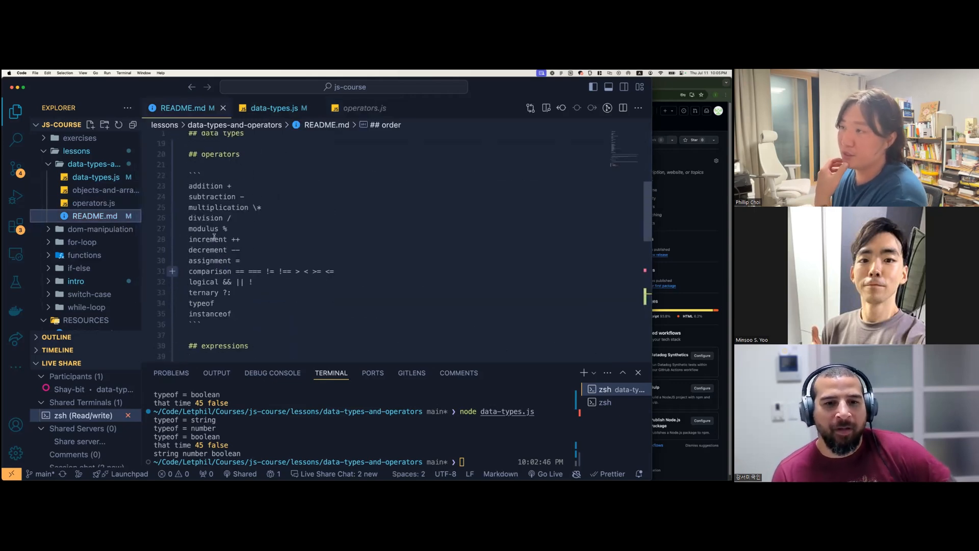
double_click(205, 213)
type("+=")
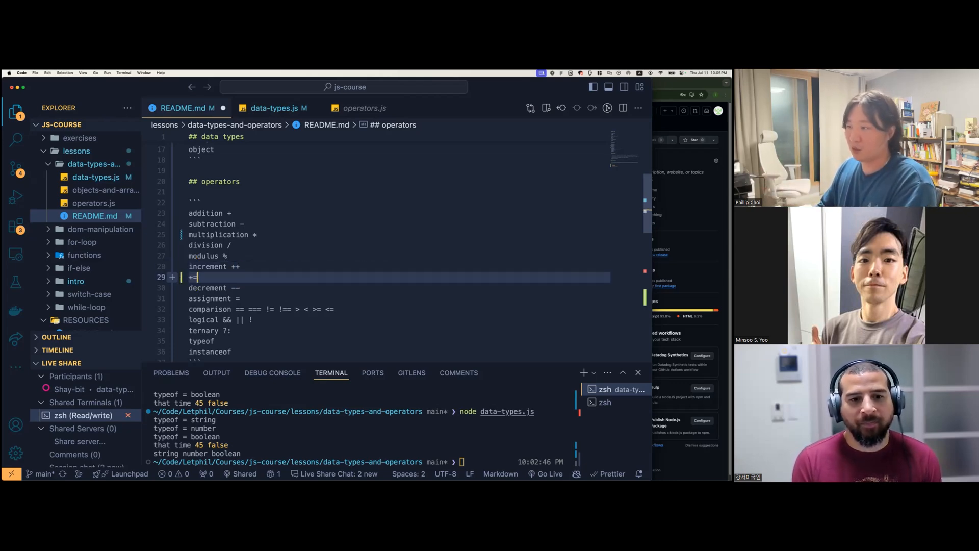
type("5")
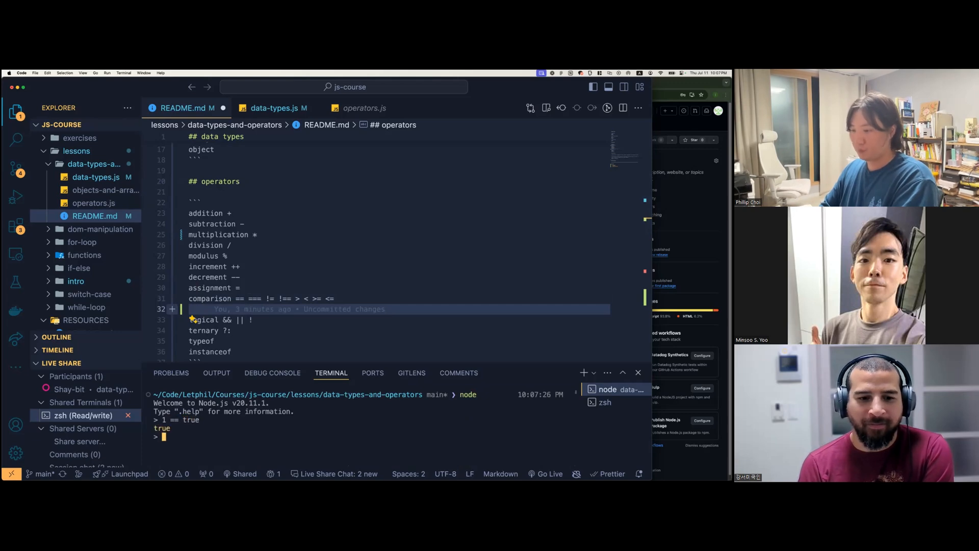
Evaluate strict comparisons 1 === true, true === true, 1 === 1 and 1 === 2 in node
type("1 ===")
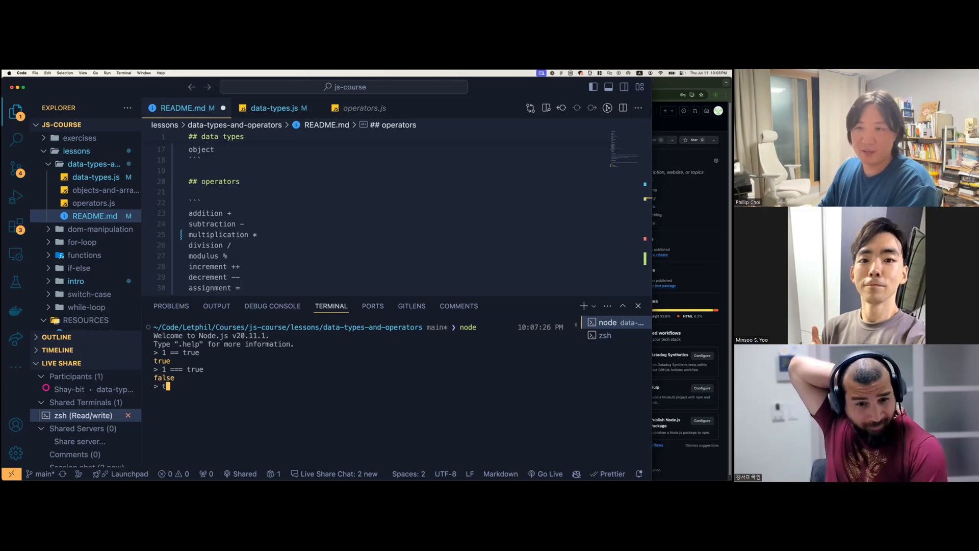
type("true ===")
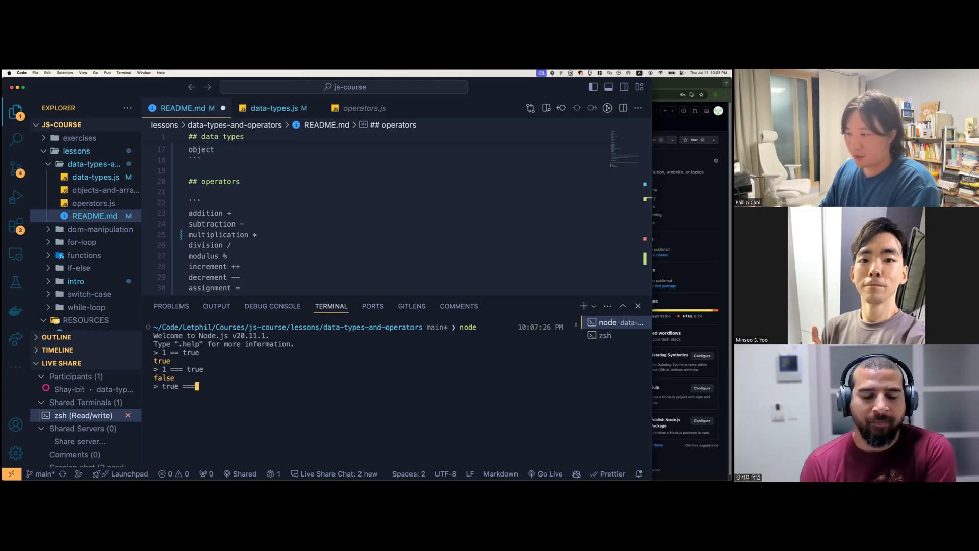
key("Return")
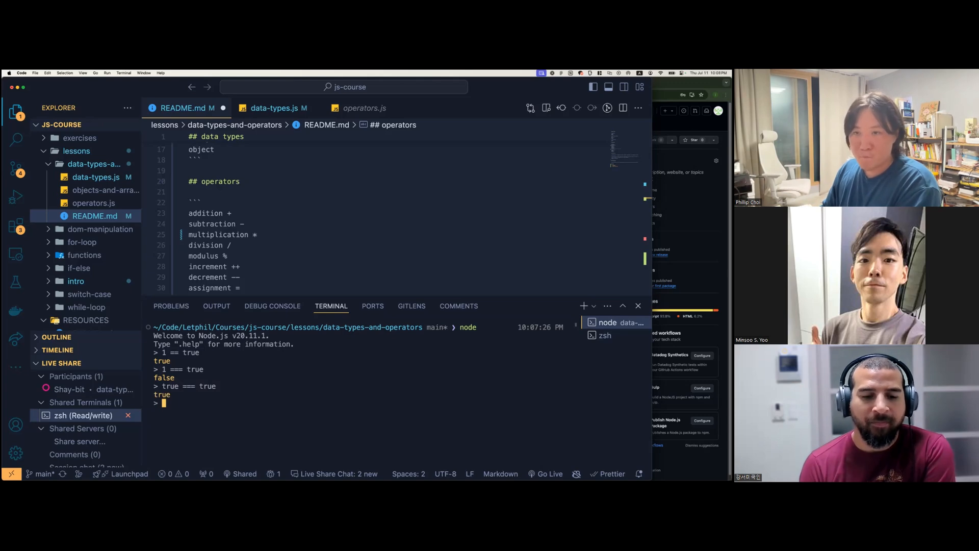
type("1 === 1")
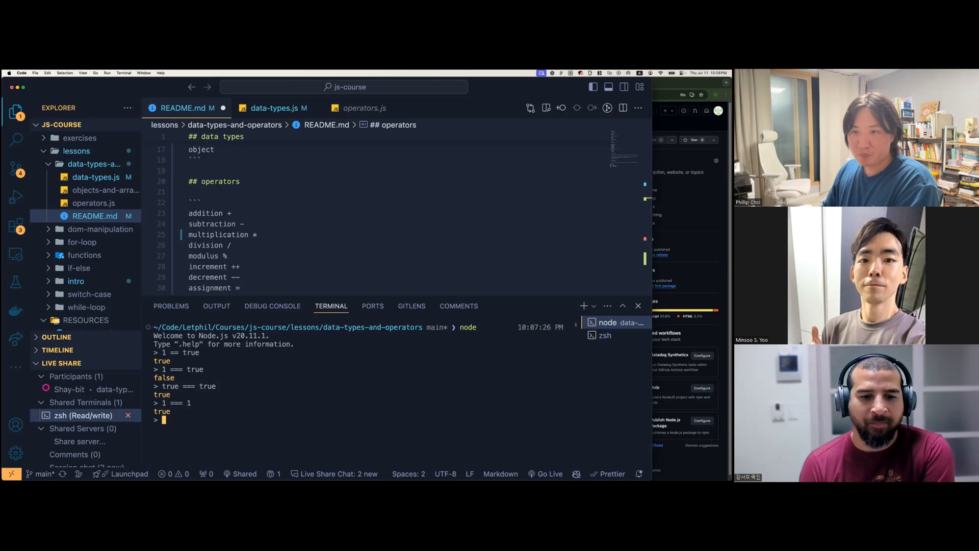
type("=== 2")
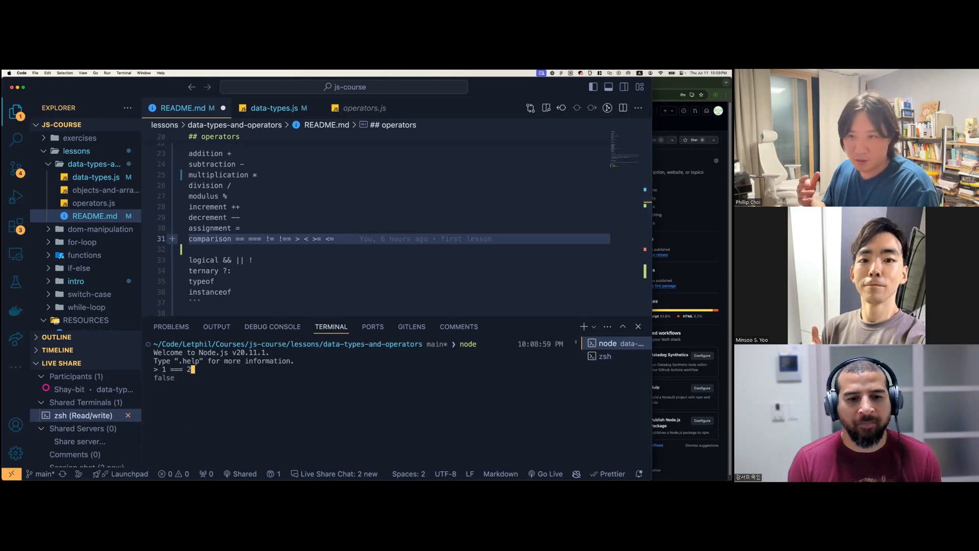
Declare let i = 0 in exercise 1 and log 'i =' with its value
left_click(365, 107)
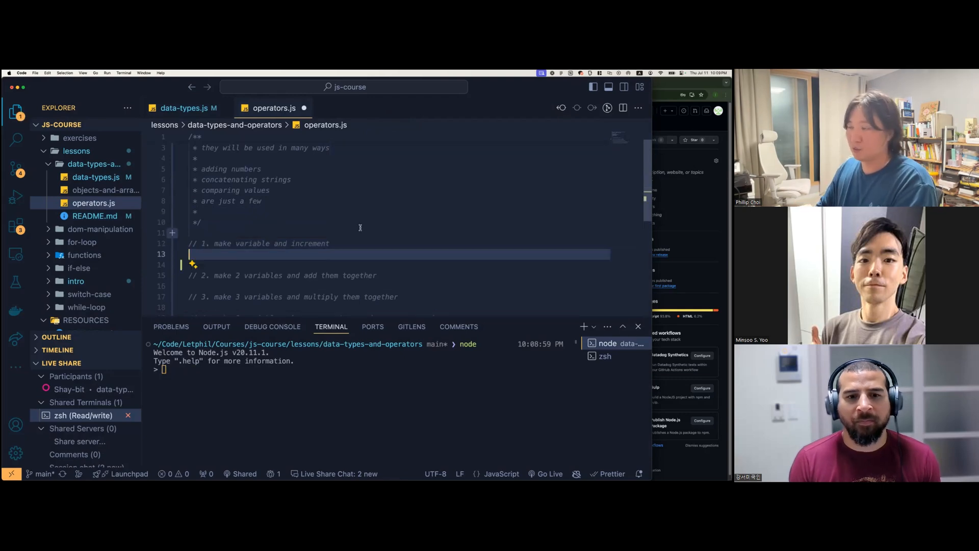
type("let")
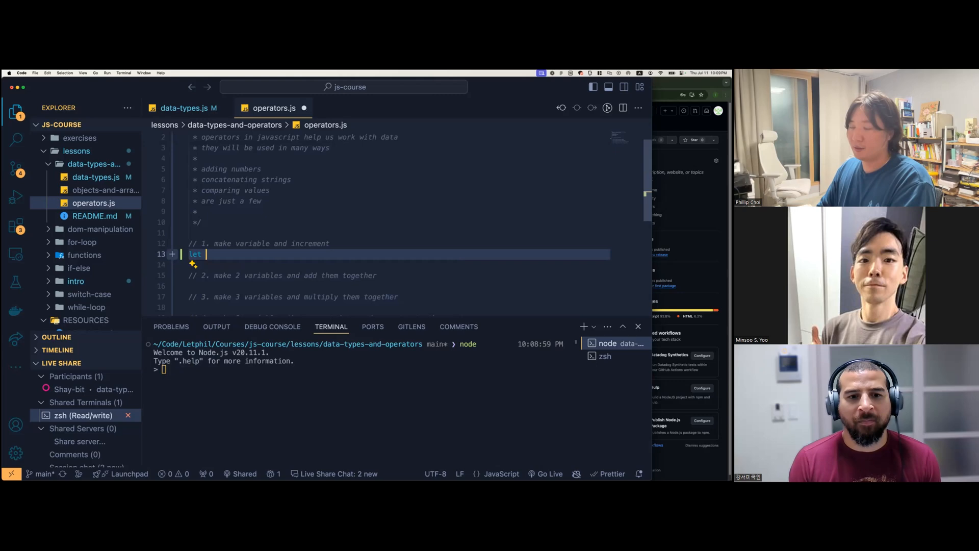
type("i = 0")
left_click(398, 264)
type("i++")
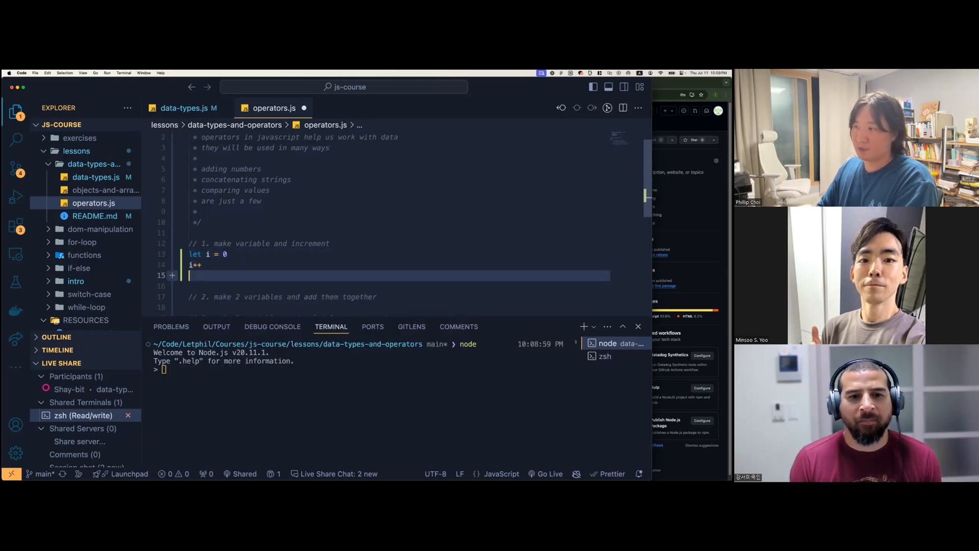
type("console.log()")
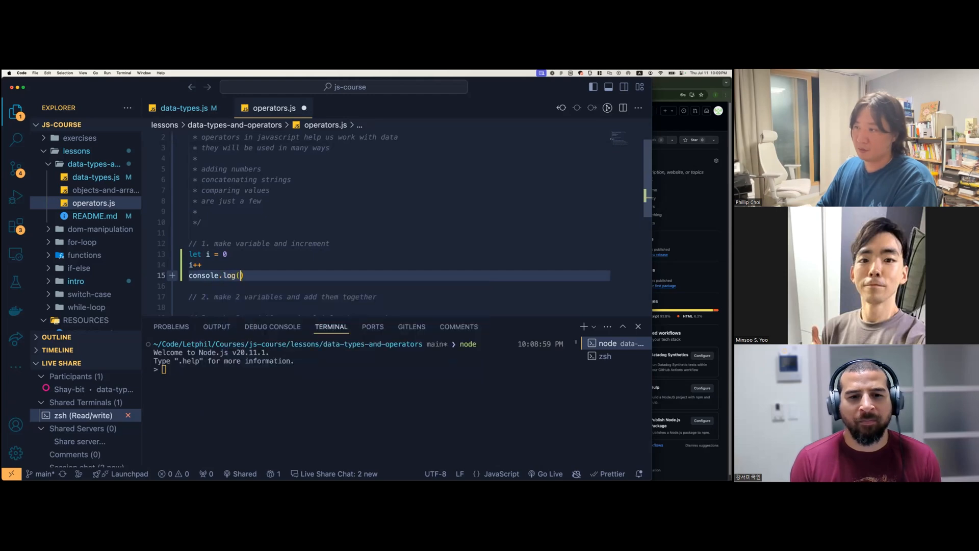
type("'i'")
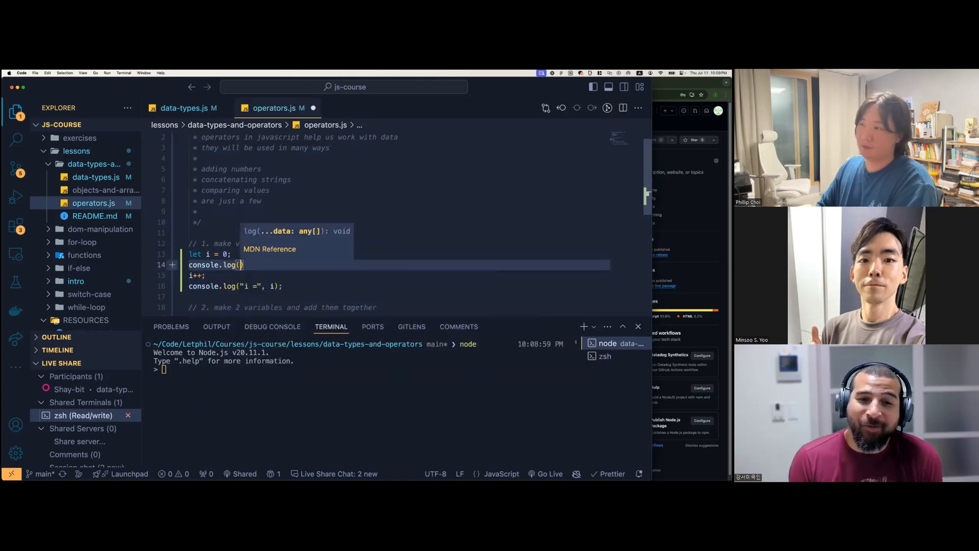
type("'i =', i")
left_click(359, 369)
type("node operators.js")
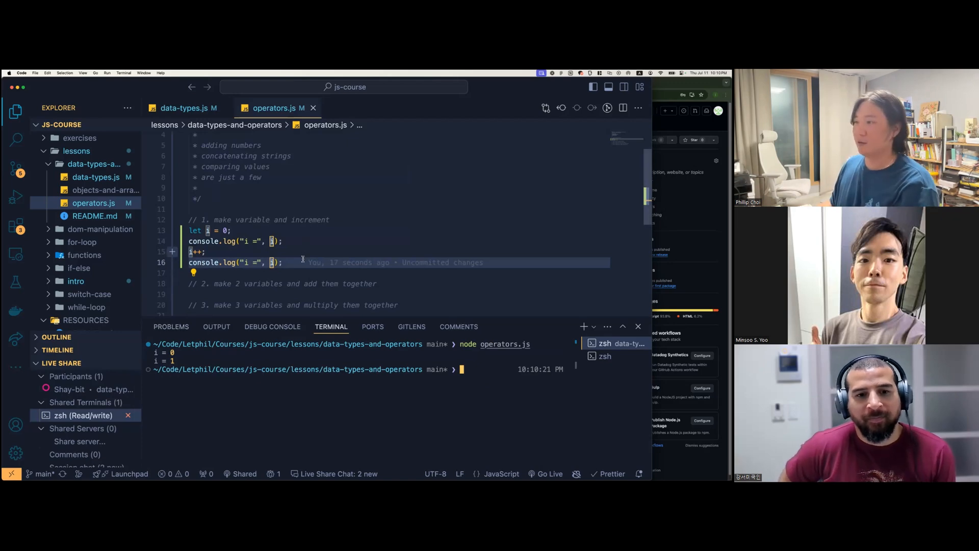
Increment i with i++, log it again, then add i += 2
type("i++")
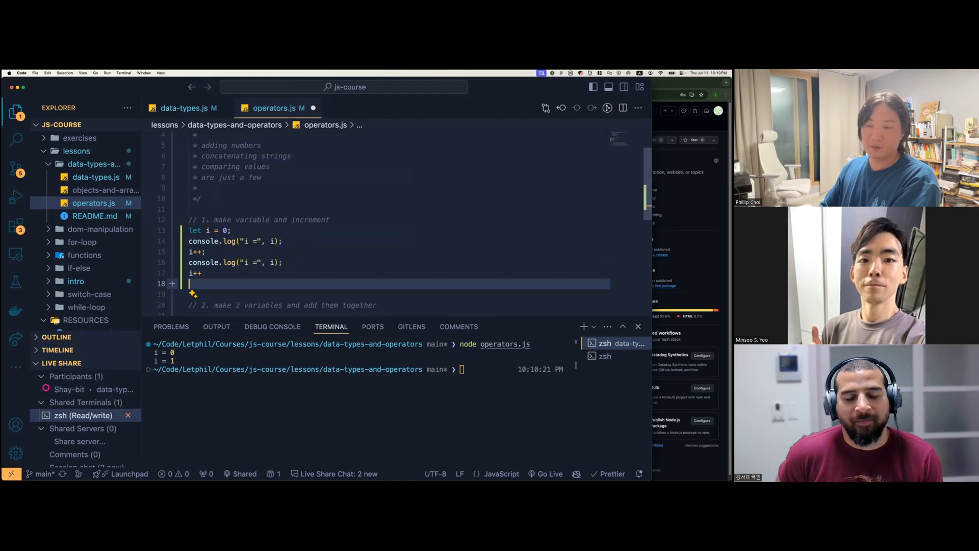
type("console.log('i")
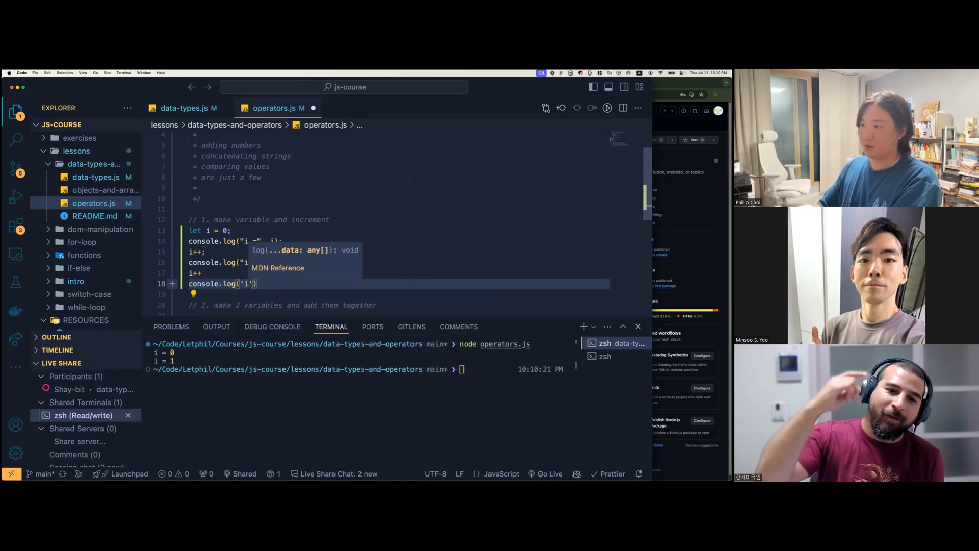
type("=\",")
left_click(359, 369)
type("node operators.js")
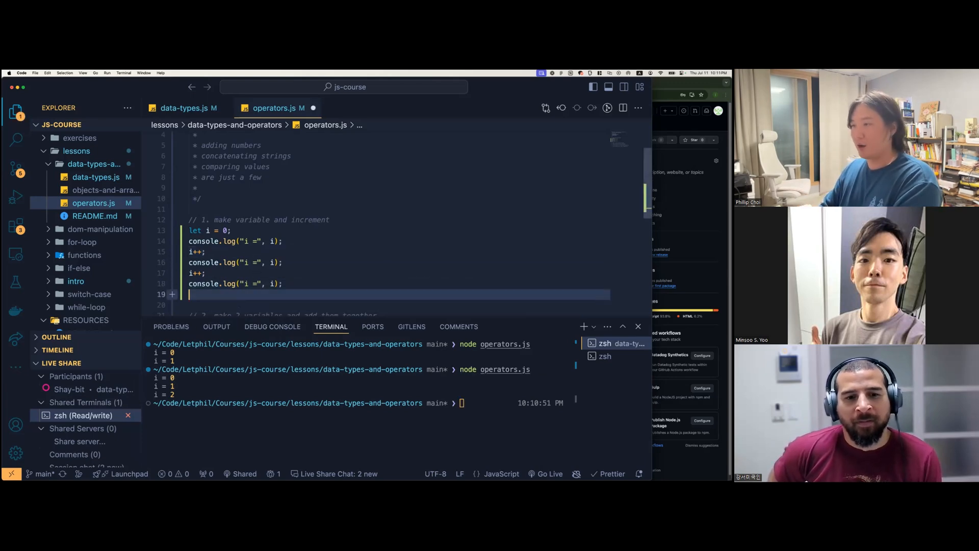
type("i+=")
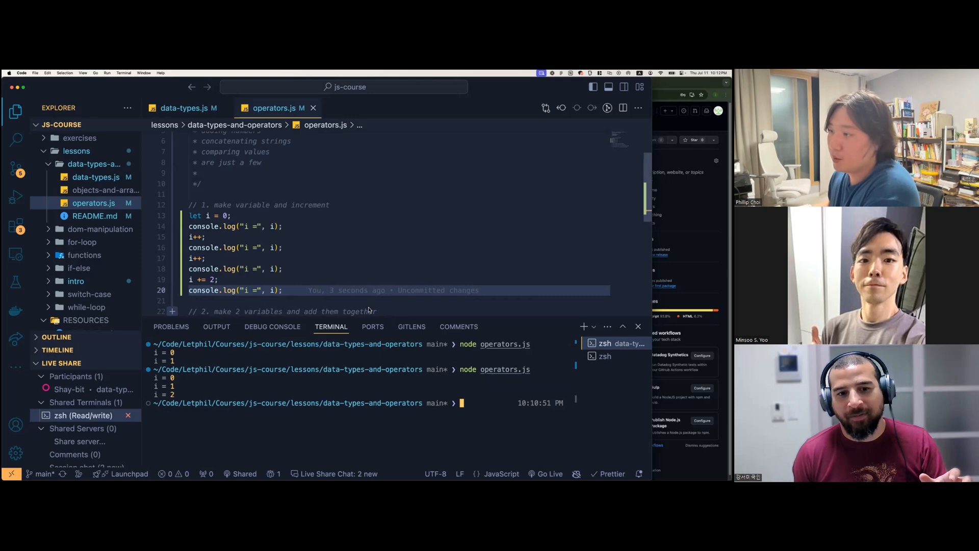
mouse_move(429, 379)
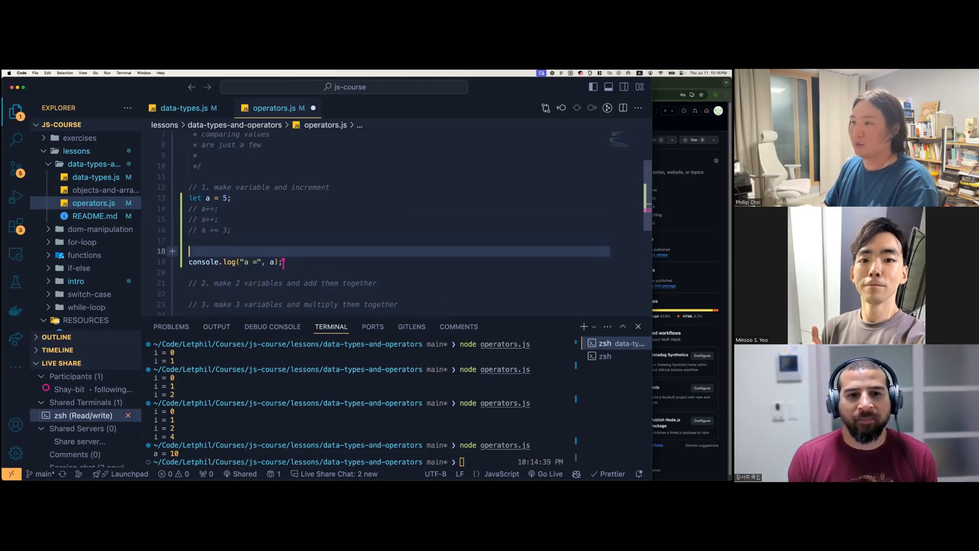
Write a for loop running i from 0 to 3 with i++
type("for(let i = 0; i <")
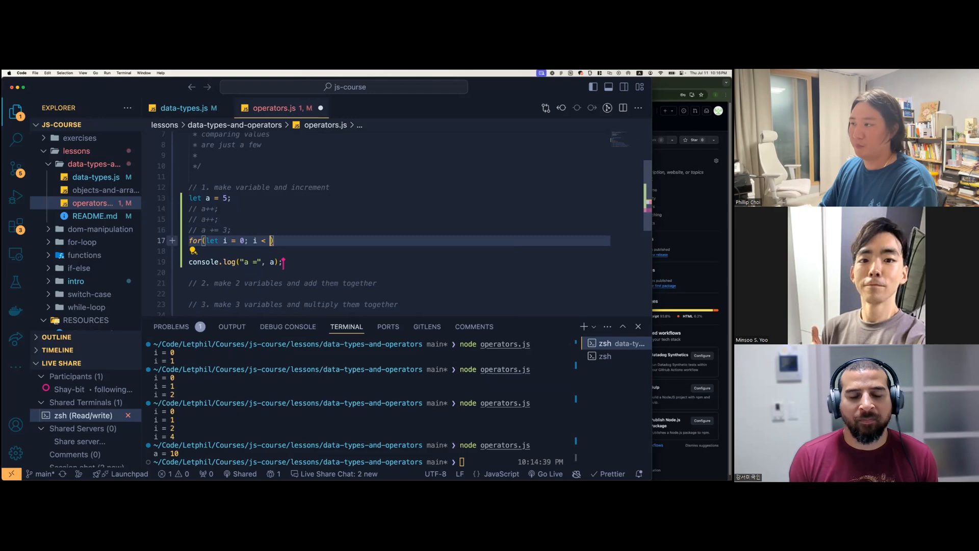
type("3;")
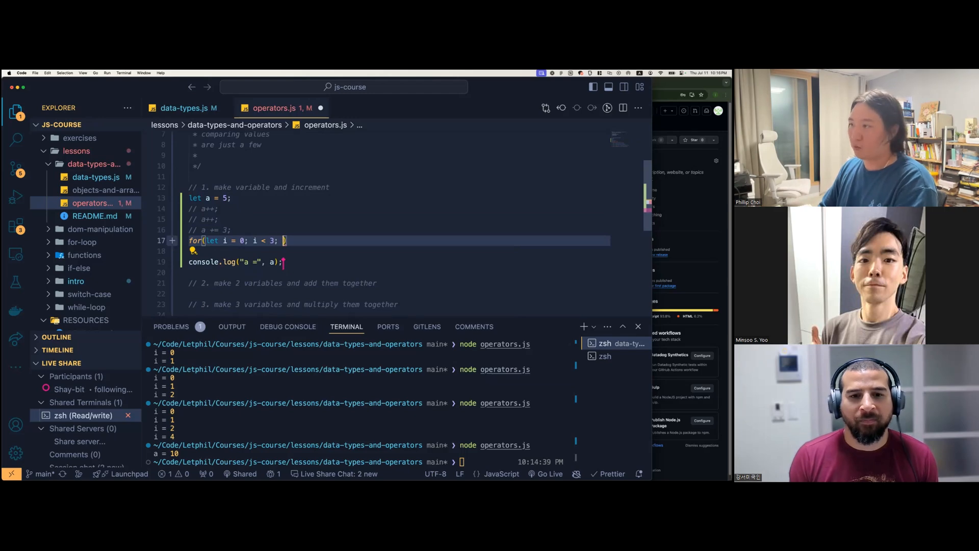
type("i++)")
left_click(399, 251)
type("if(i ")
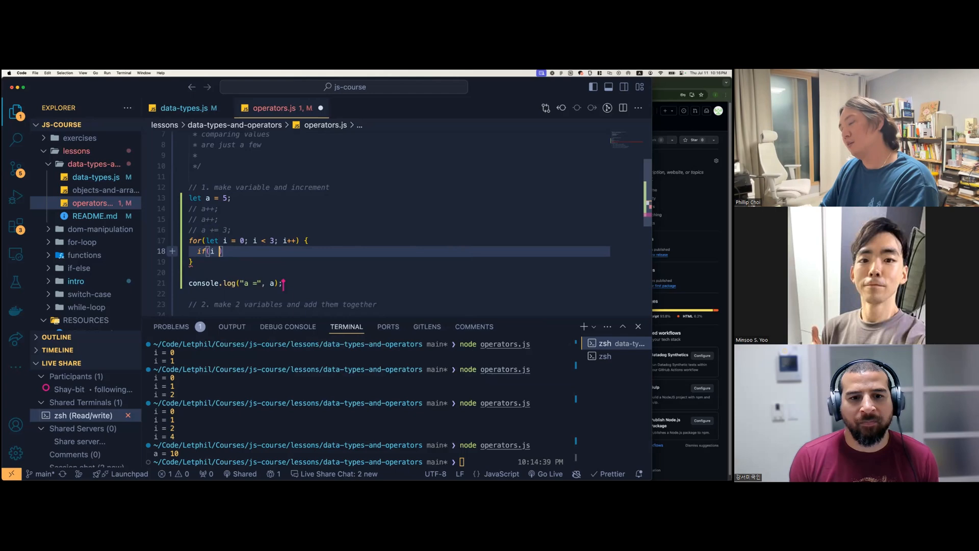
Branch inside the loop: if i === 0 do a++, else if i === 1 do a++, else a += 3
type("===")
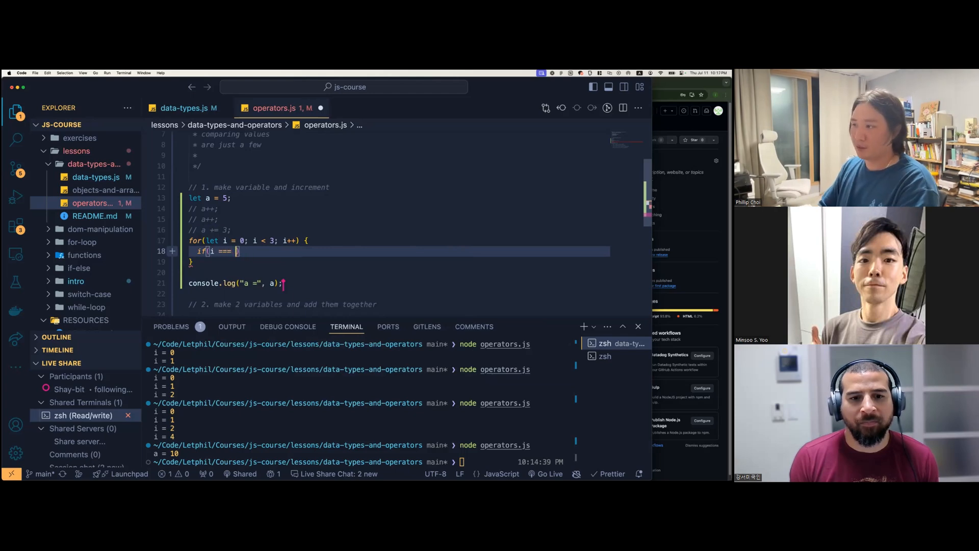
type("0) {")
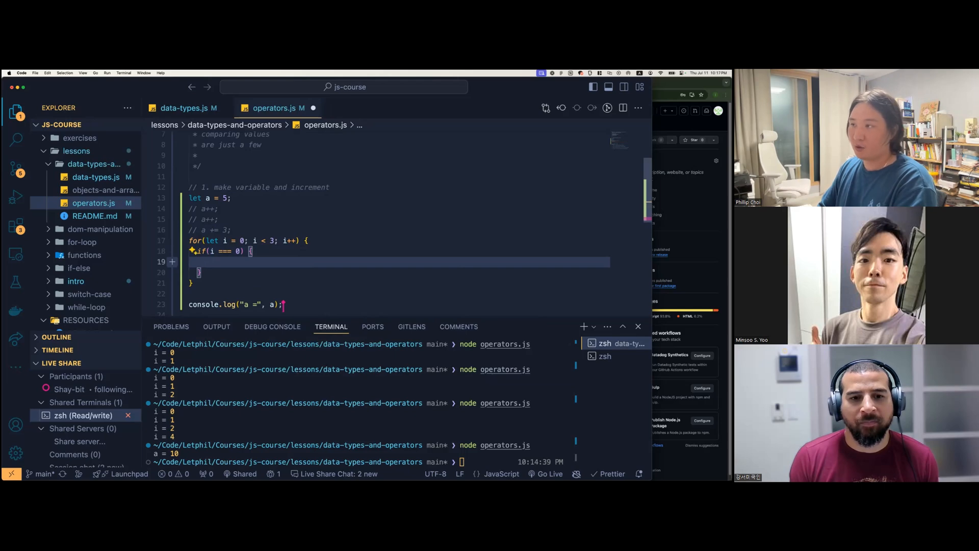
type("a++")
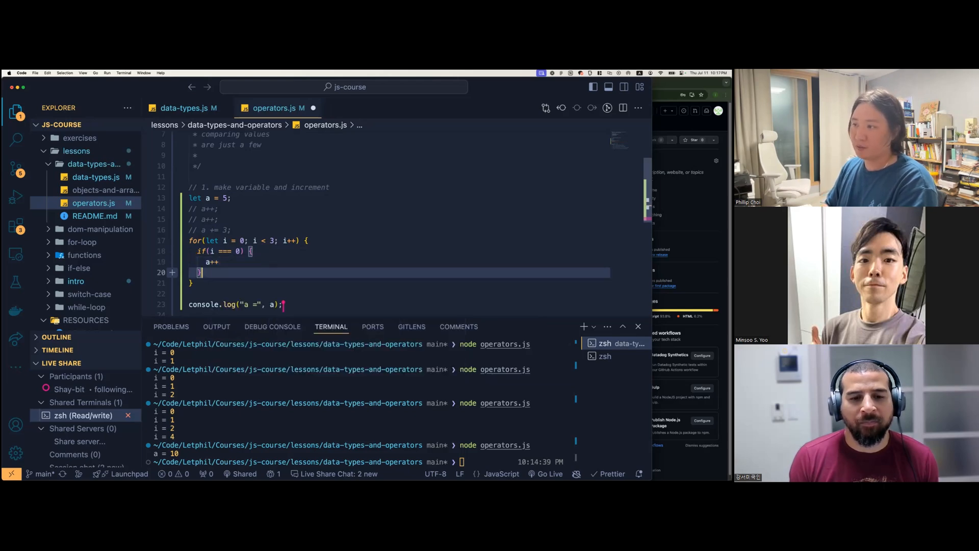
type("else if()")
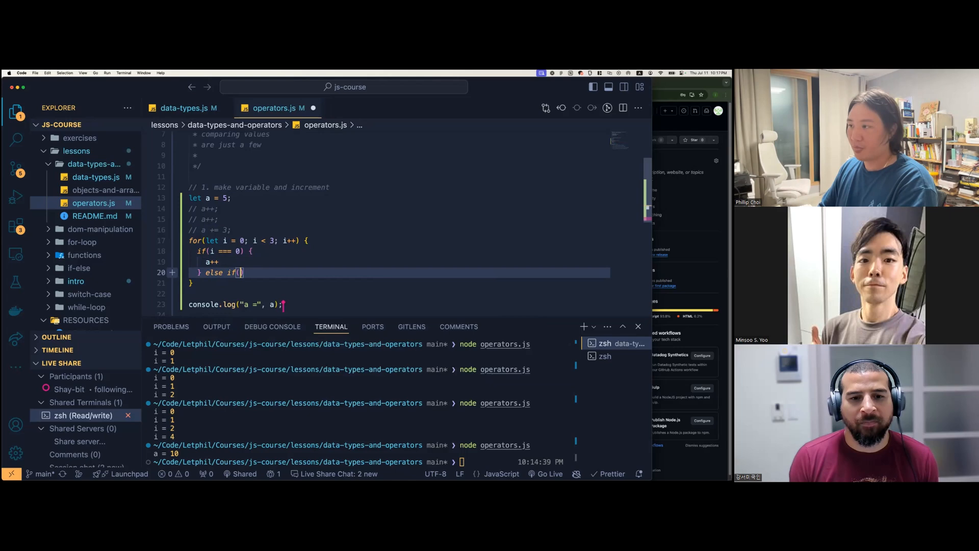
type("i === 1")
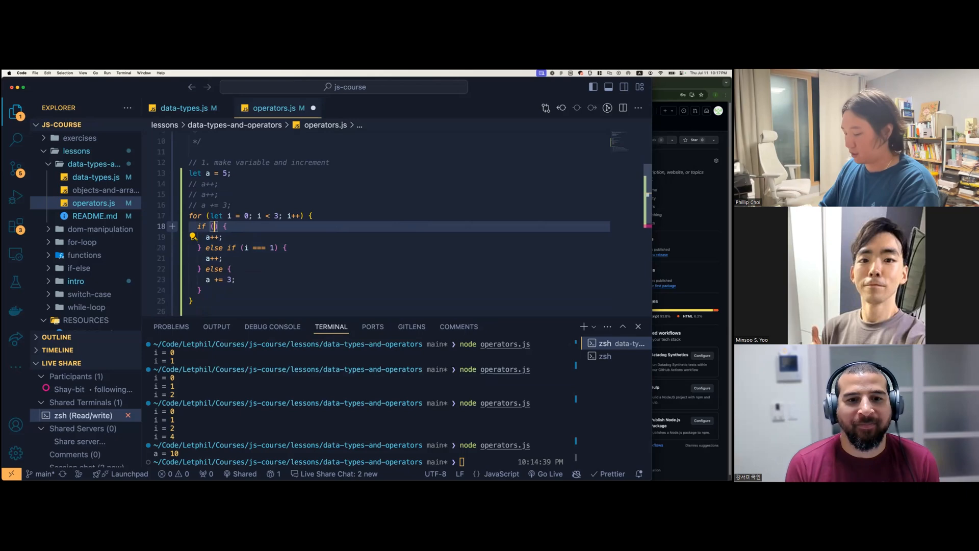
type("i")
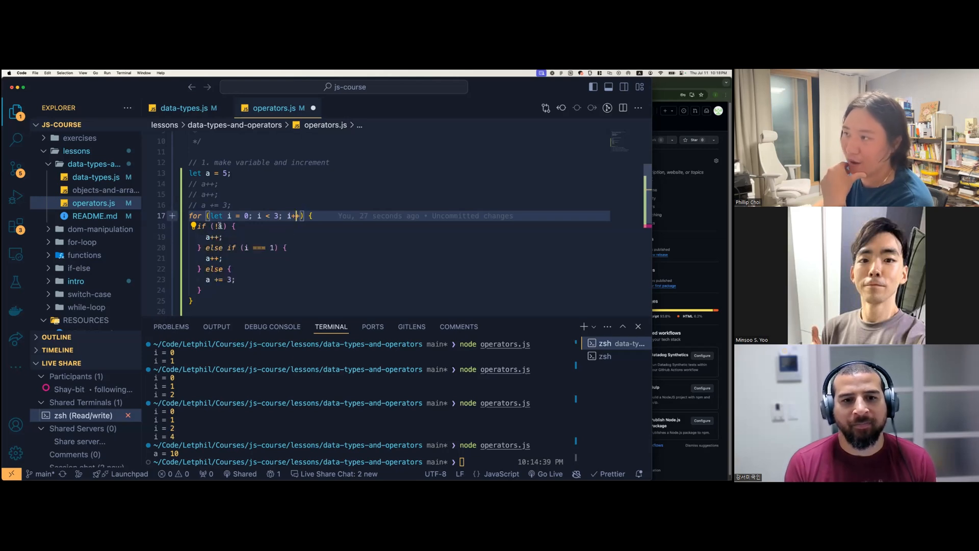
mouse_move(217, 215)
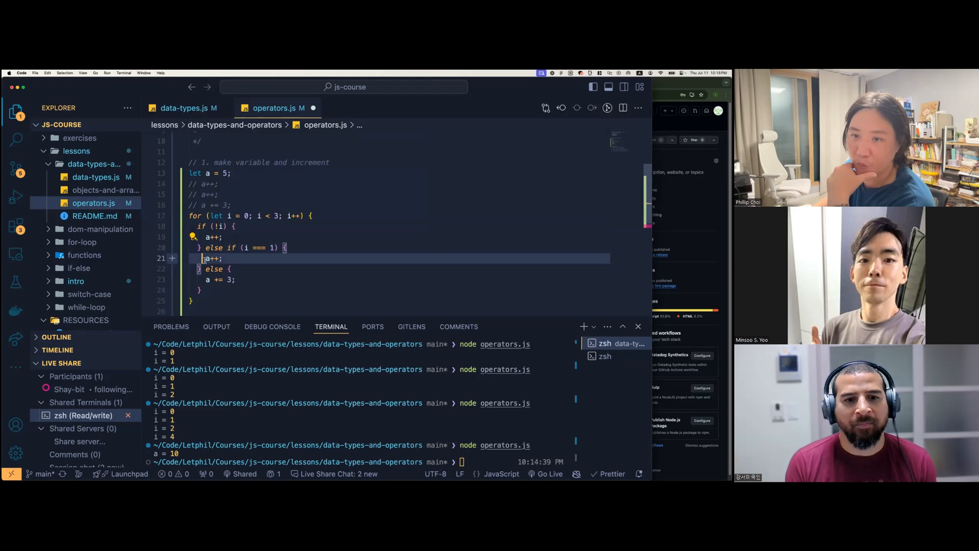
Change the first branch condition to !i and review the if/else if/else branches
left_click(261, 215)
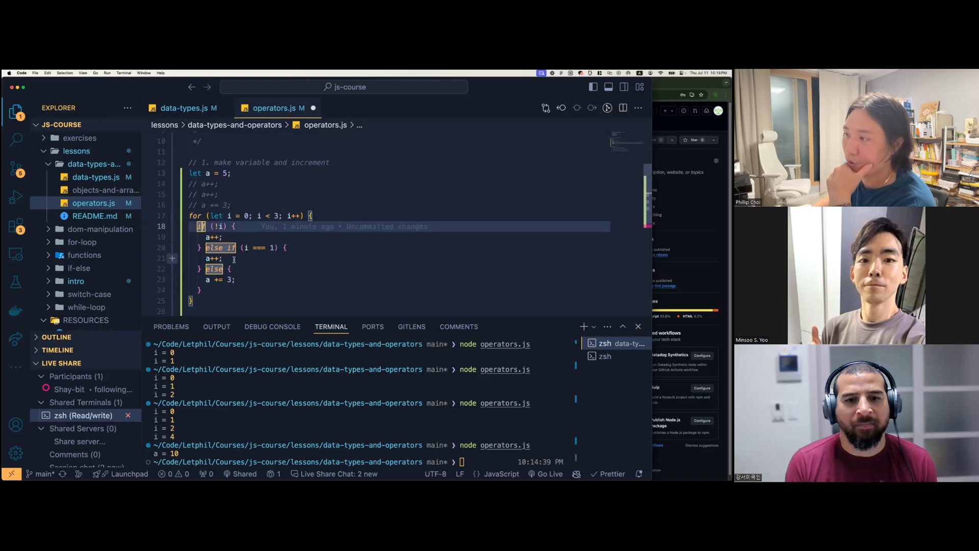
left_click(217, 278)
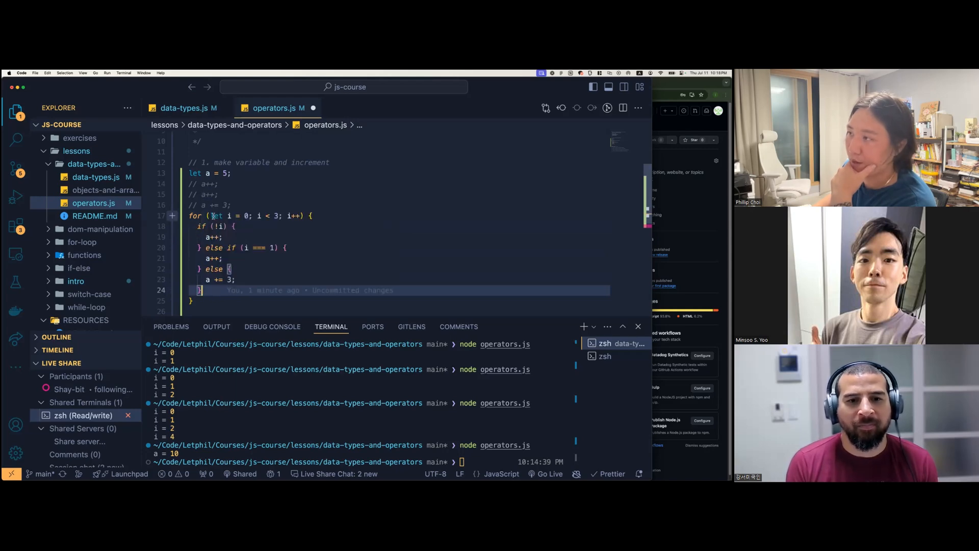
mouse_move(261, 215)
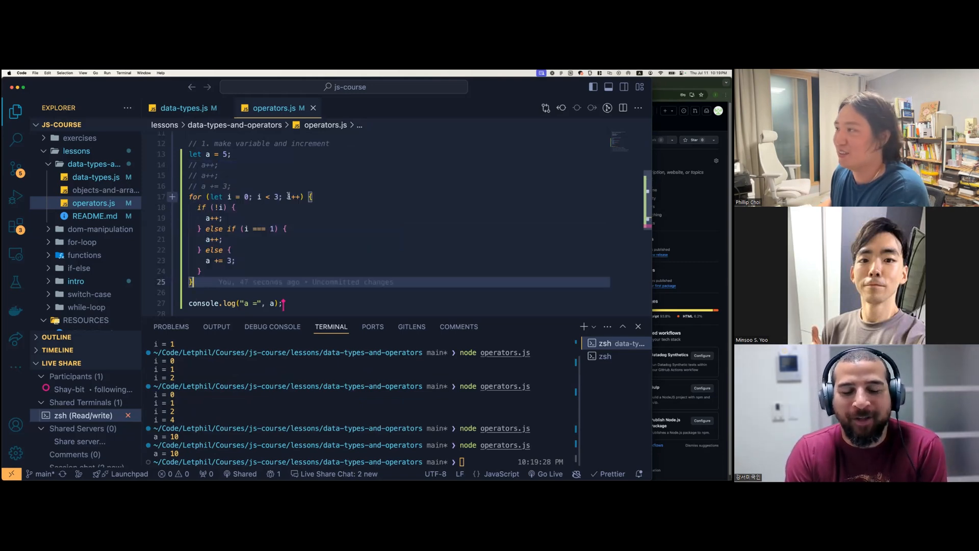
mouse_move(219, 197)
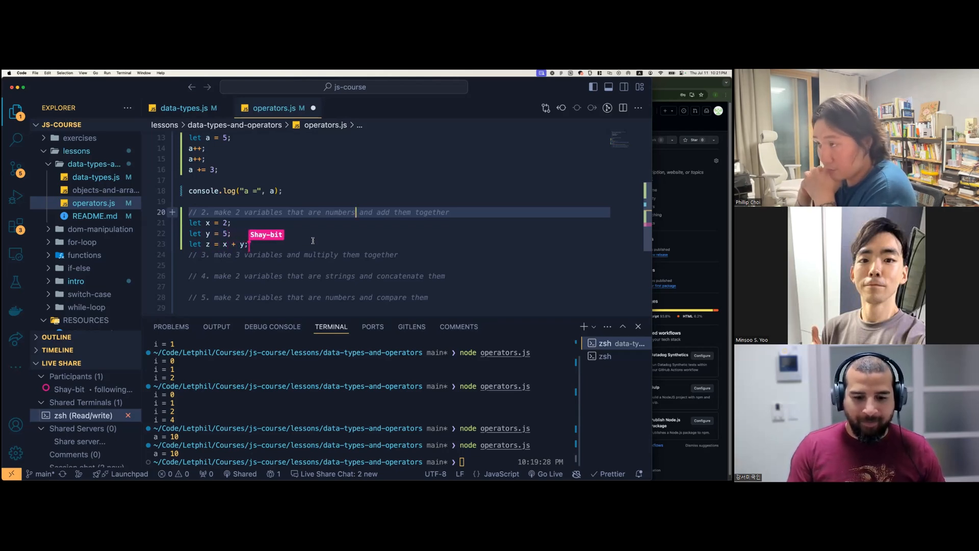
Set z = x + y in exercise 2 and log 'z =' with its value
type("consol")
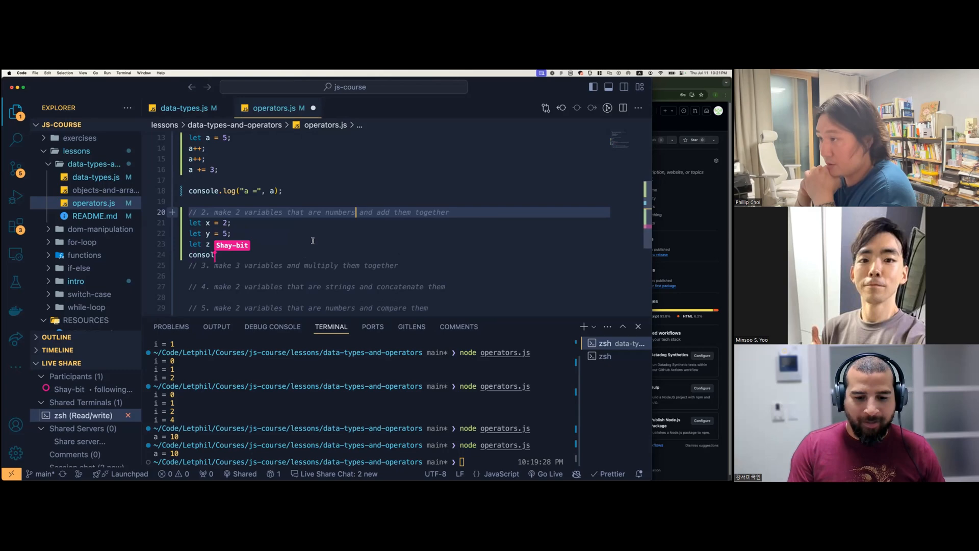
type("= x + y;")
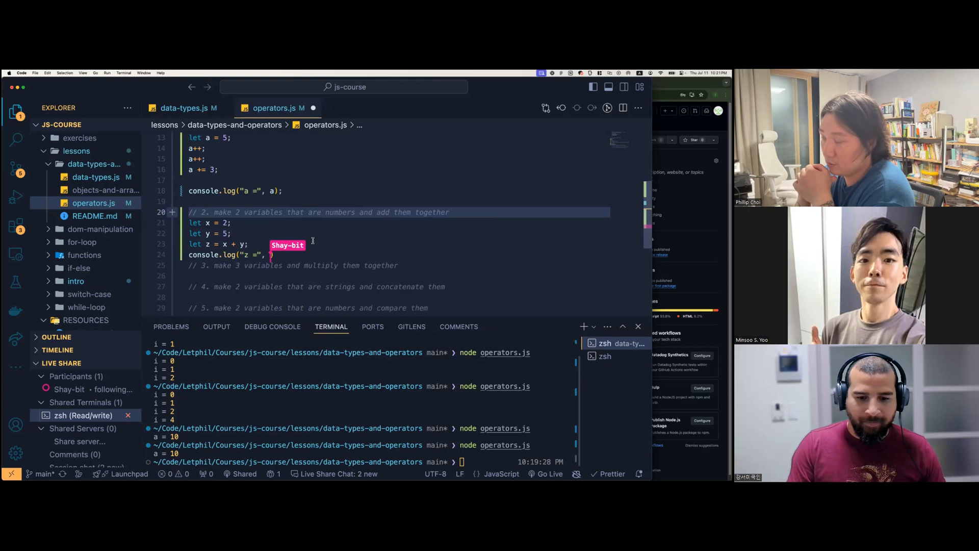
type("z);")
type("const")
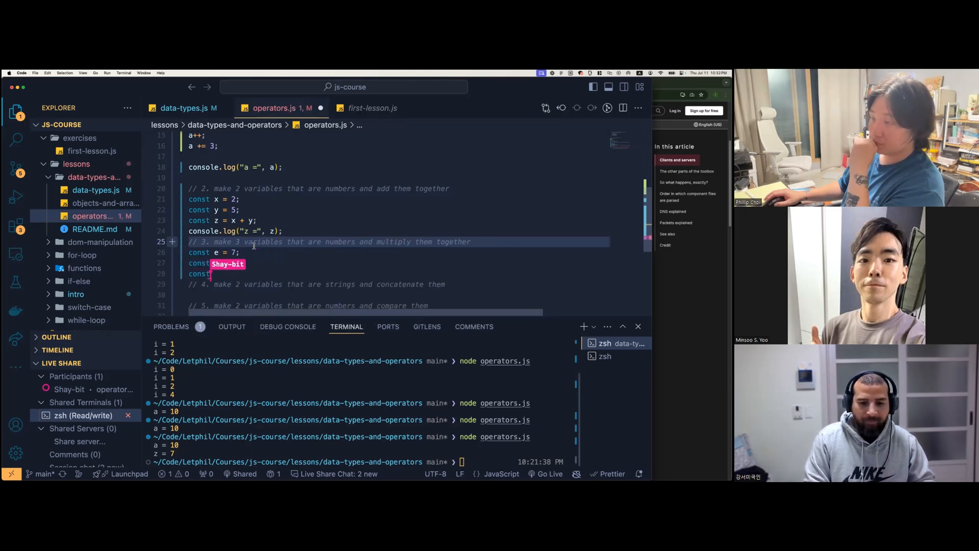
Multiply e = 7, f = 10, g = 12 into const h and run to print h = 840
type("10;")
type(" g = 12;")
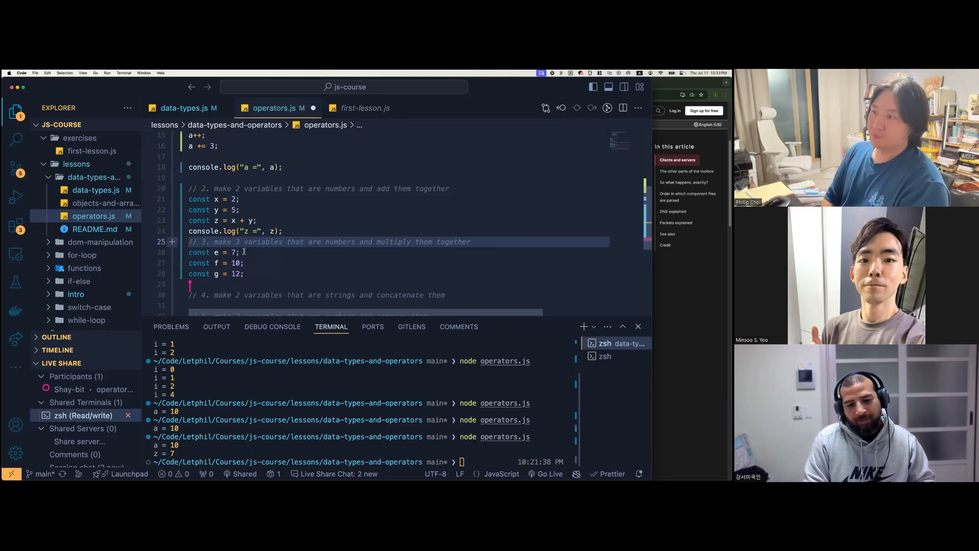
type("const h =")
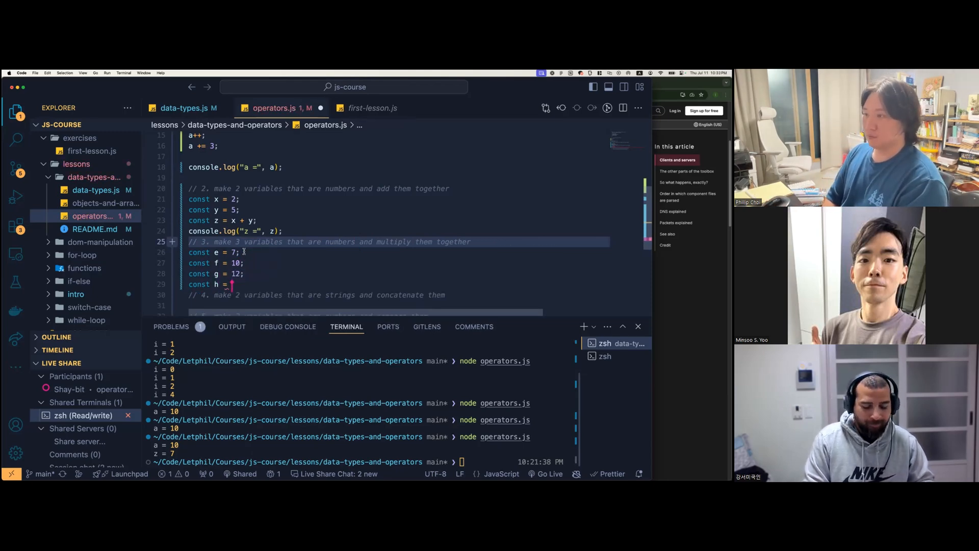
type("e * f * g;")
type("console.log(\"h =\", h);")
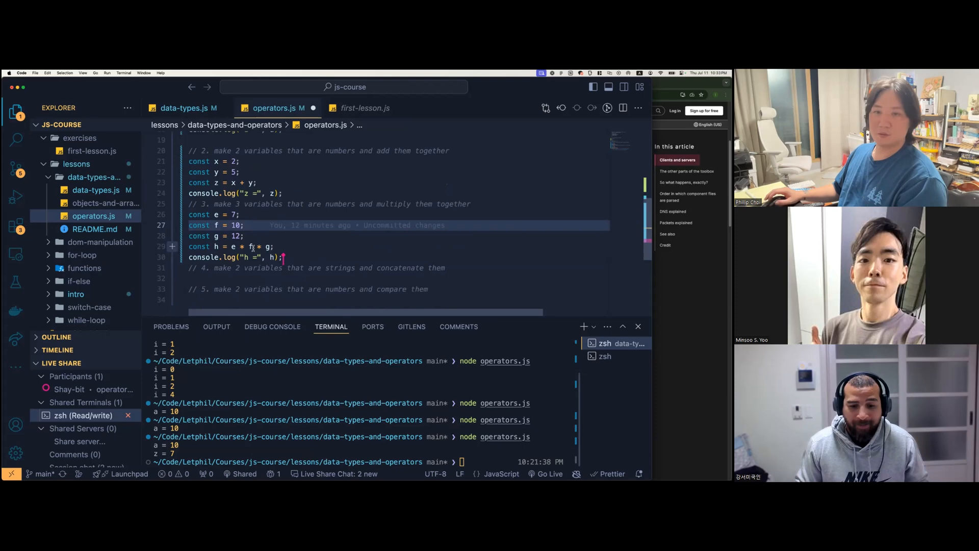
mouse_move(251, 246)
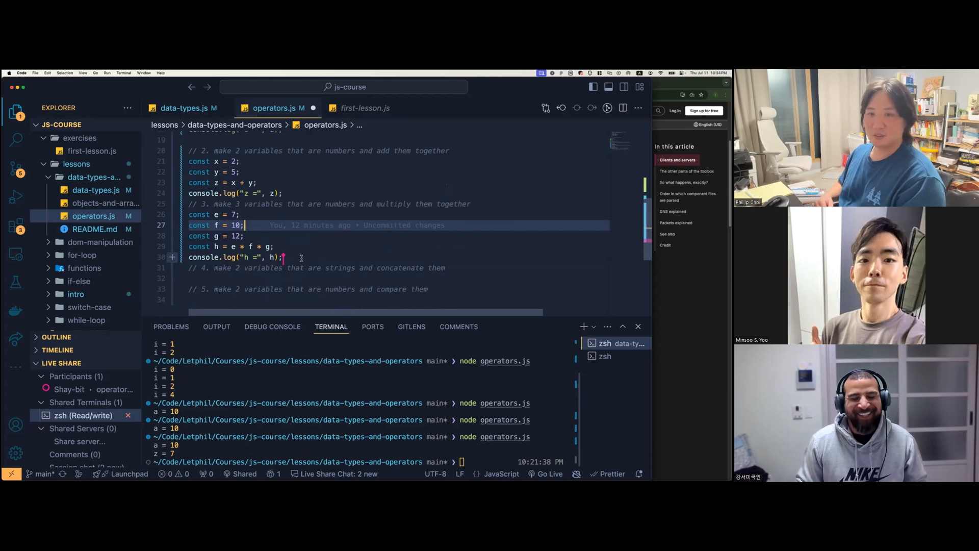
left_click(282, 256)
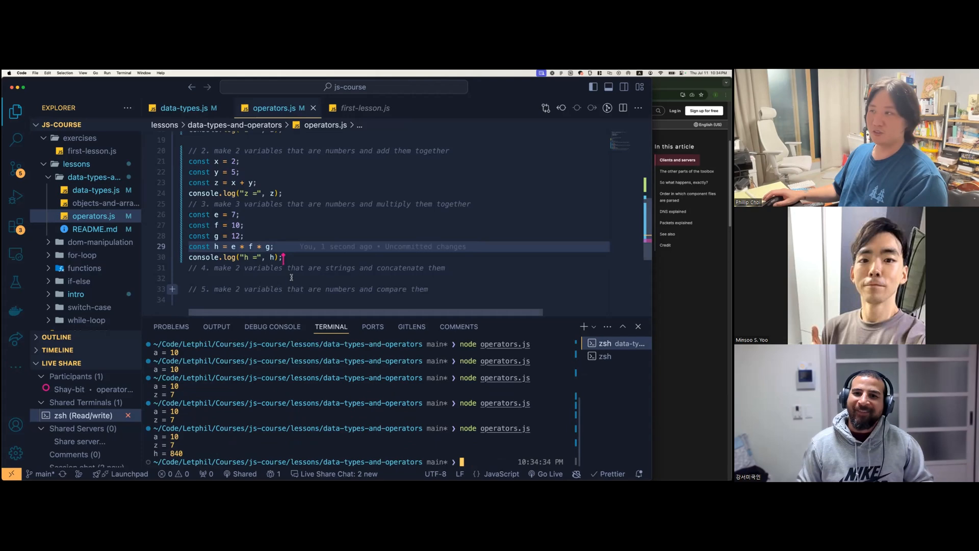
mouse_move(233, 246)
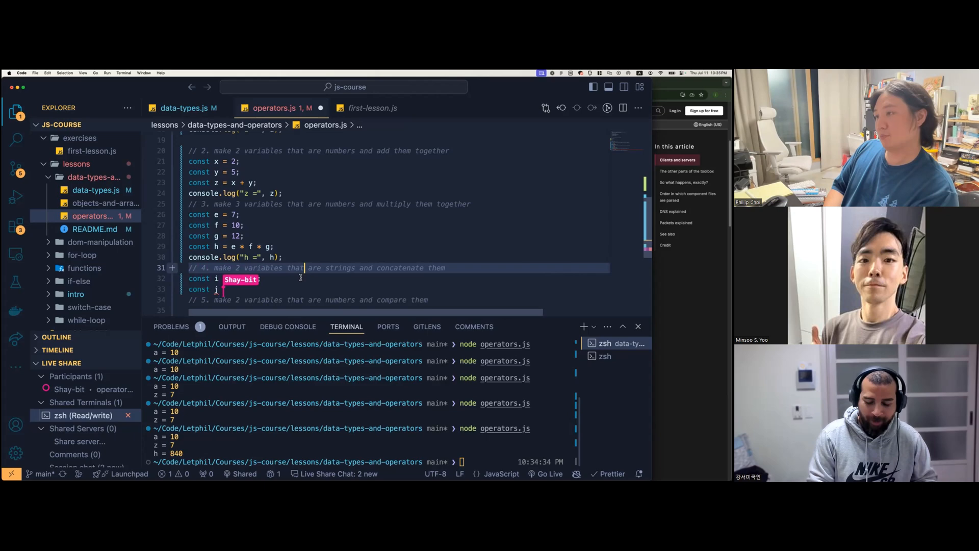
Declare const i = "Good" and const j = "Vibes" for the string concatenation exercise
type("\"Good\";")
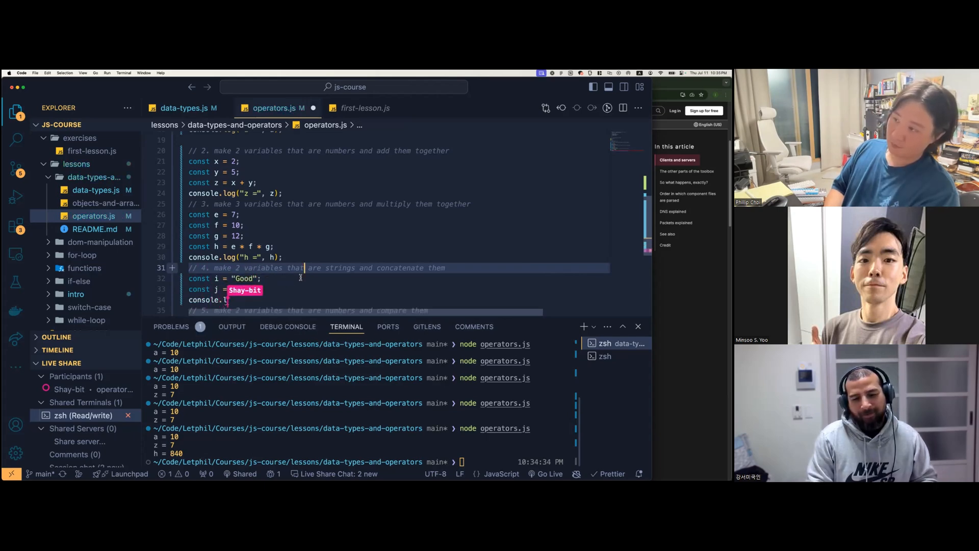
type("Vibes\";")
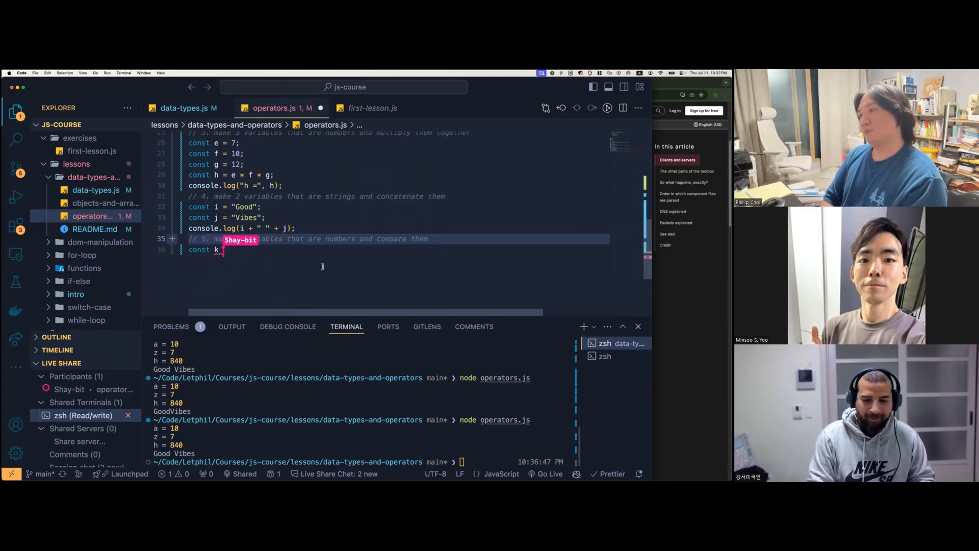
Write exercise 5: const k = 15, l = 20, m = k < l, and console.log("m =", m)
type("= 15;")
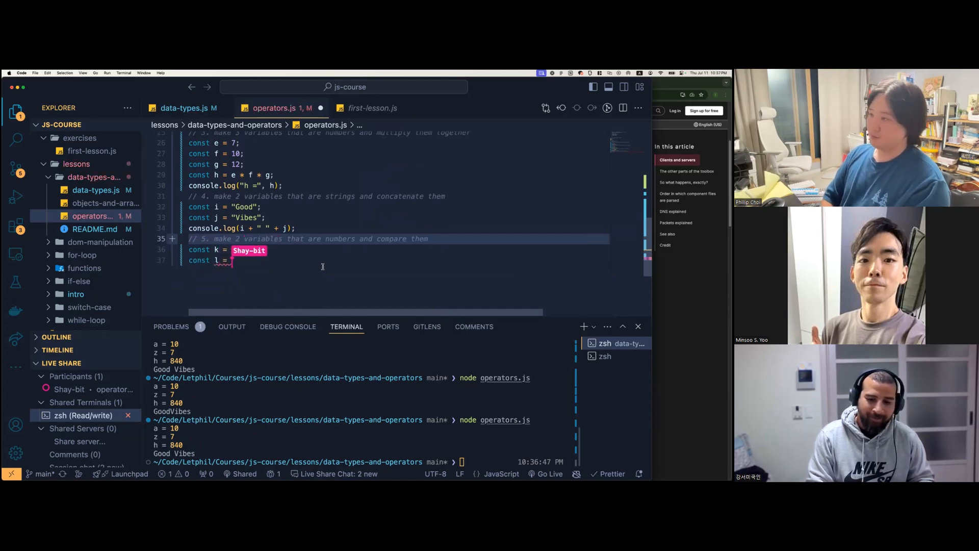
type("15;")
left_click(243, 227)
type("'i + j', ")
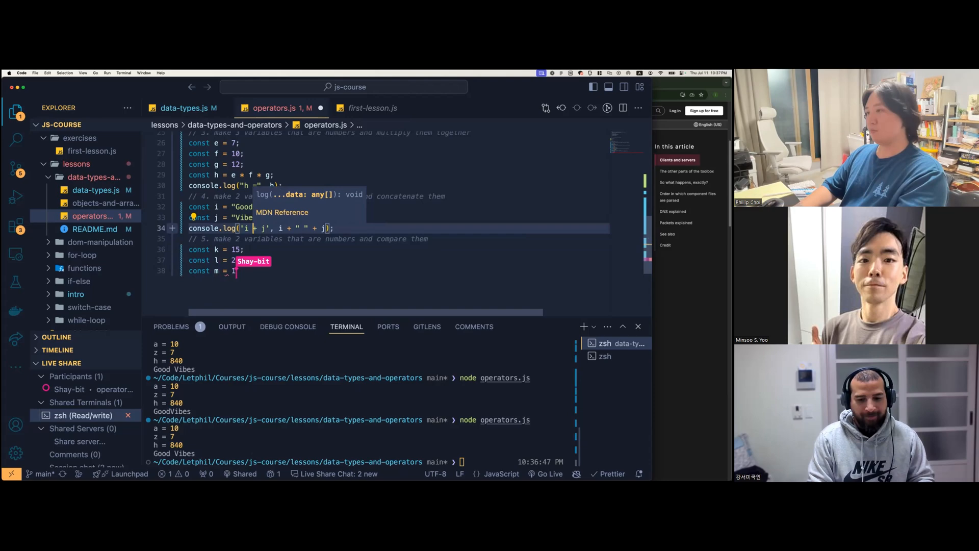
type("\\")
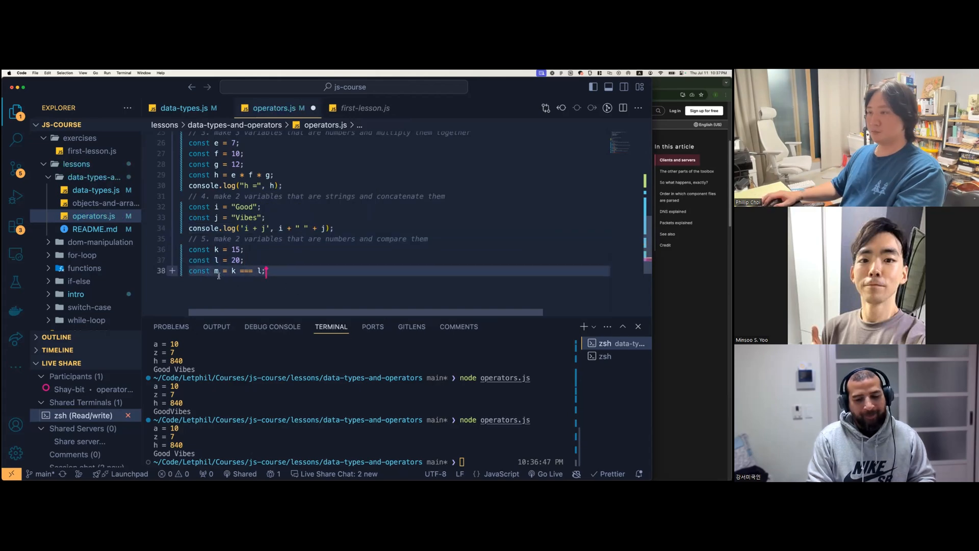
mouse_move(225, 260)
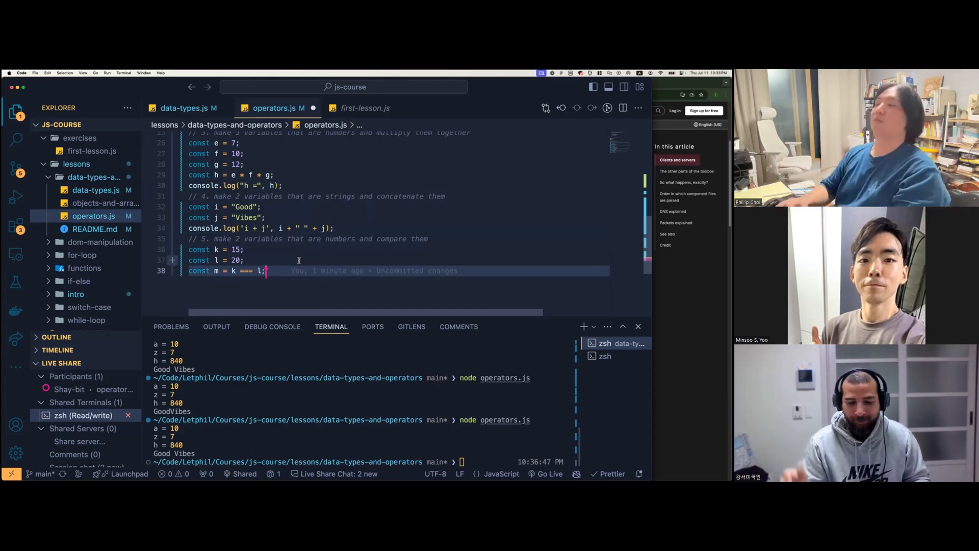
type("console.log(\"m =\", m);")
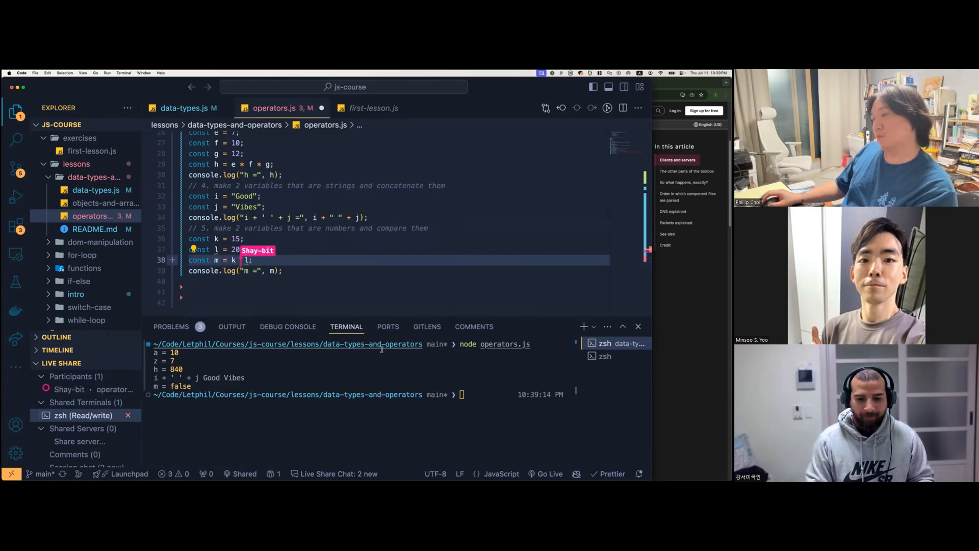
type("<")
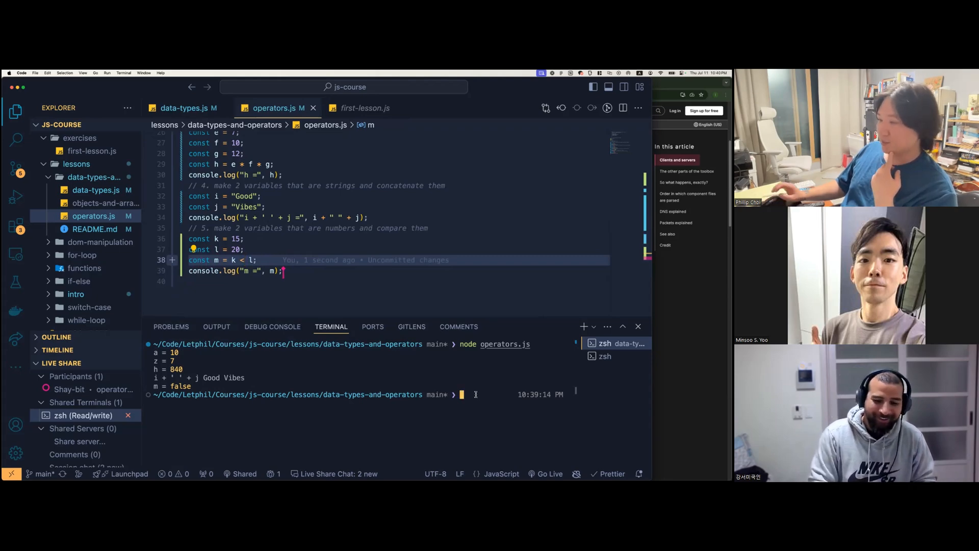
Rerun node operators.js so the terminal shows m = true for k < l
key("Return")
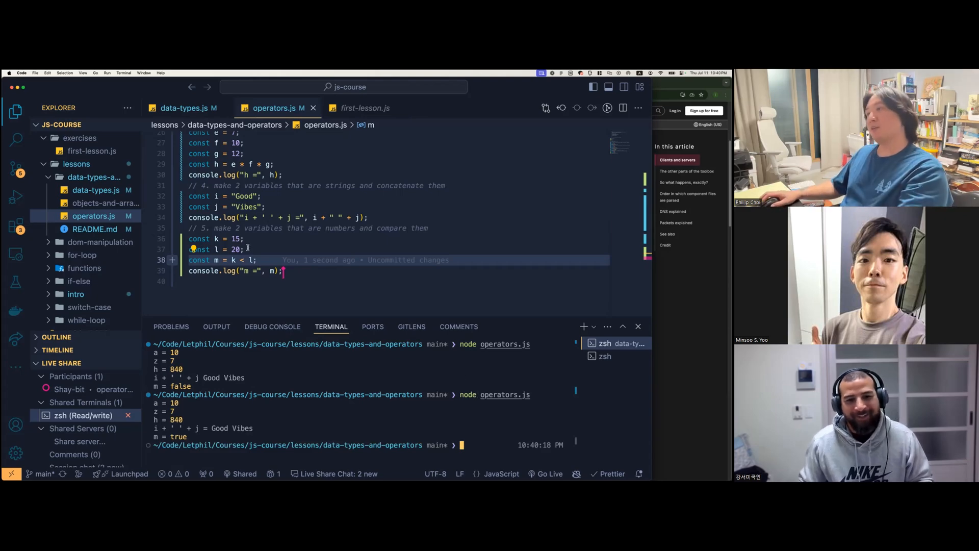
scroll("up", 3)
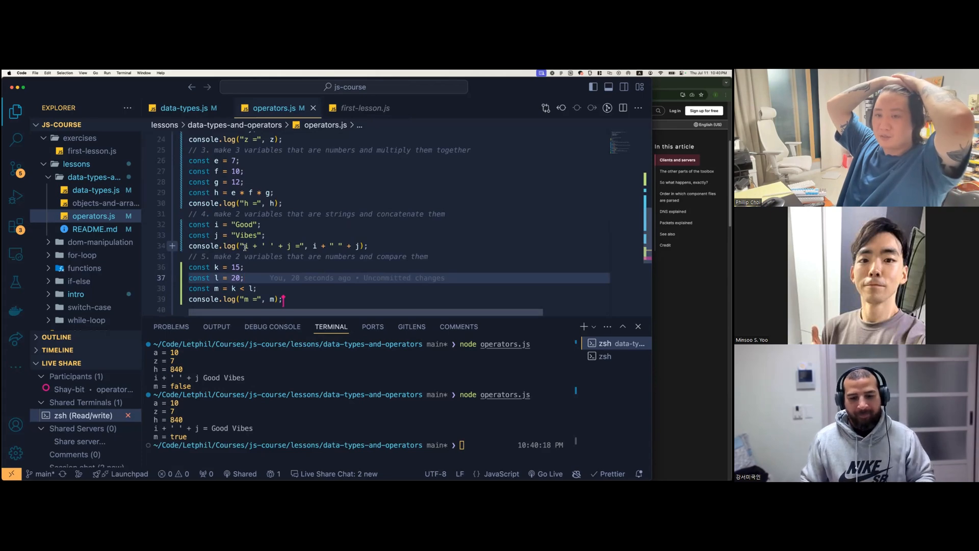
Add typeof logs for each result and store exercise 4 as const ij = i + " " + j
type("console.log(typeof a")
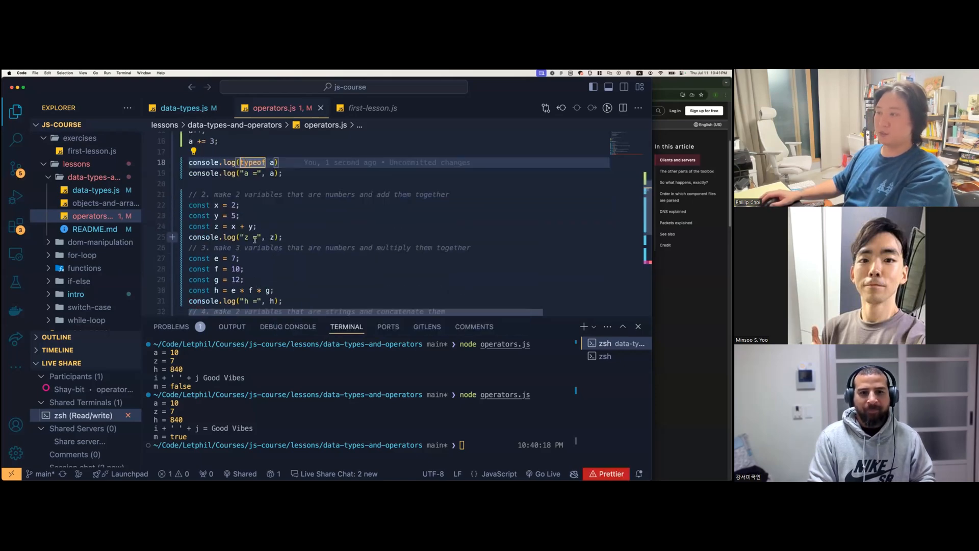
scroll("down", 3)
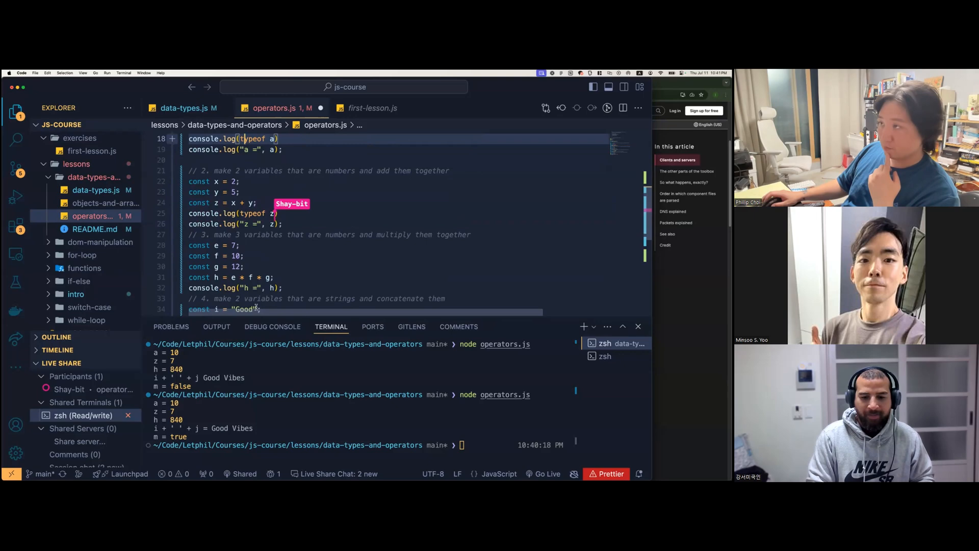
scroll("down", 3)
type("const ij")
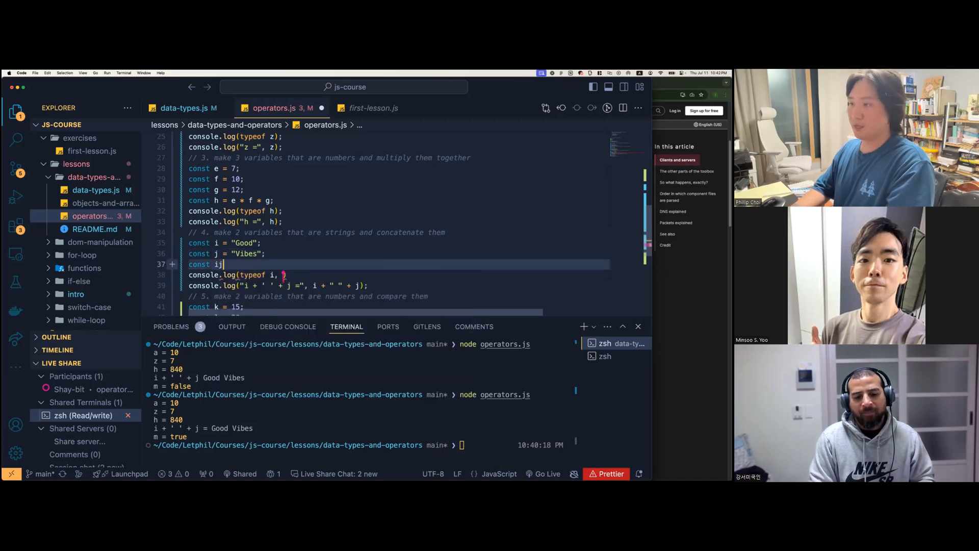
type("= i + \" \" + j;")
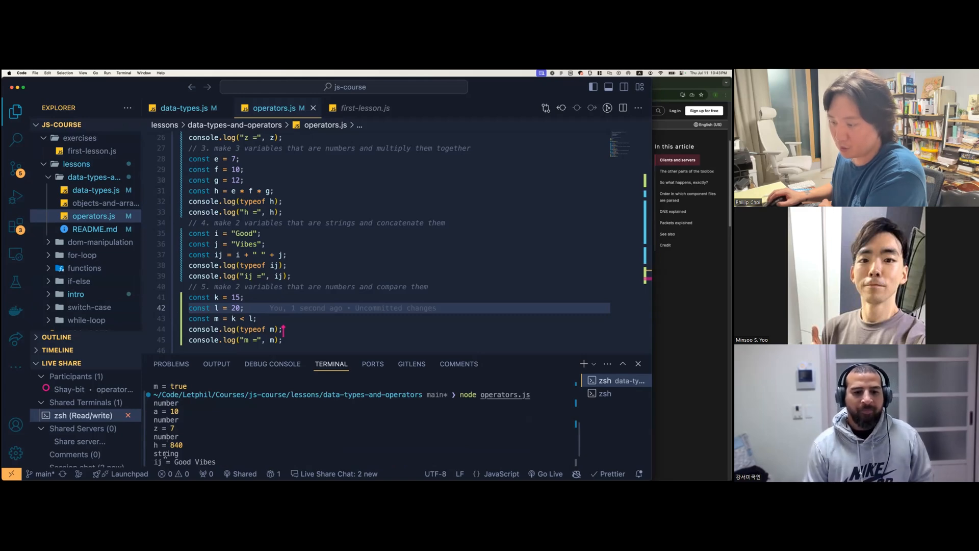
Replace the m logs with const typeOf = typeof 5, then switch to objects-and-arrays.js
key("Return")
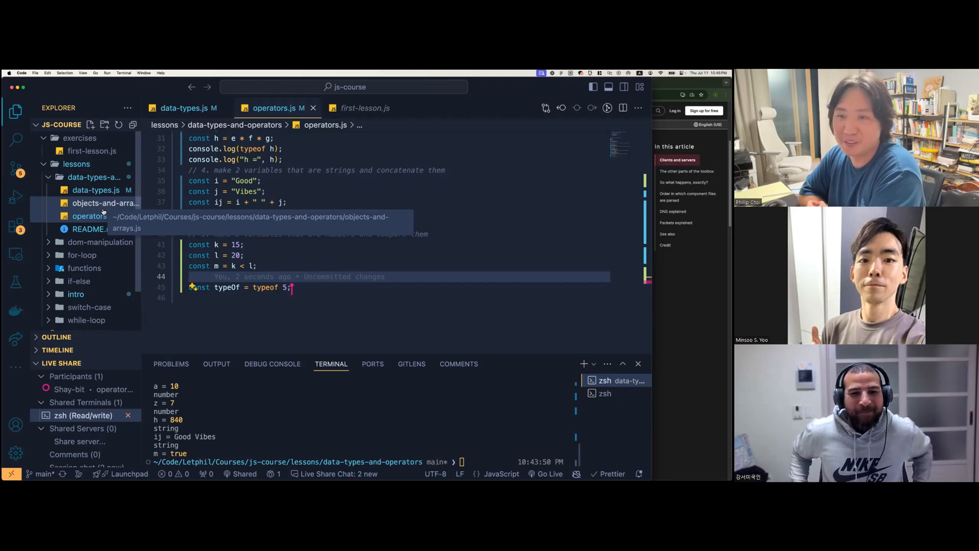
left_click(105, 203)
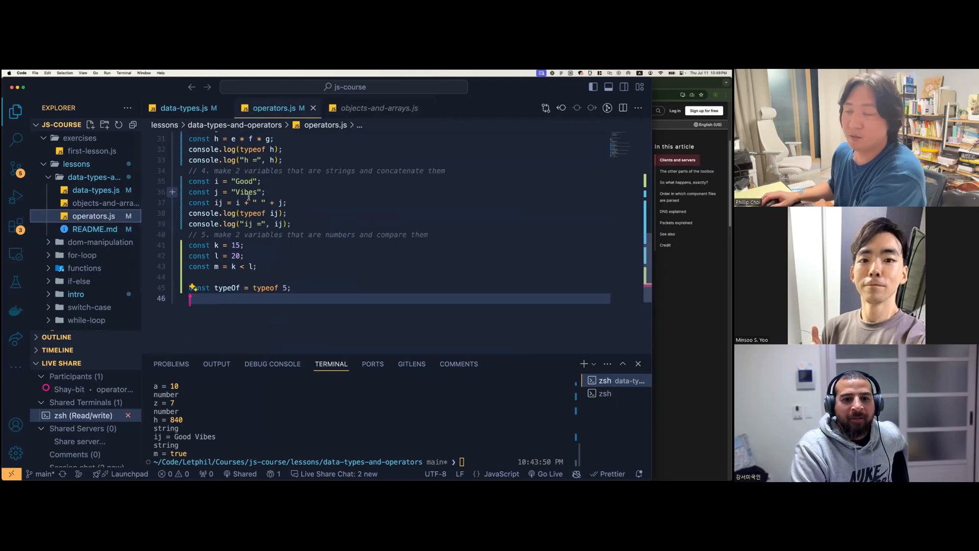
scroll("up", 3)
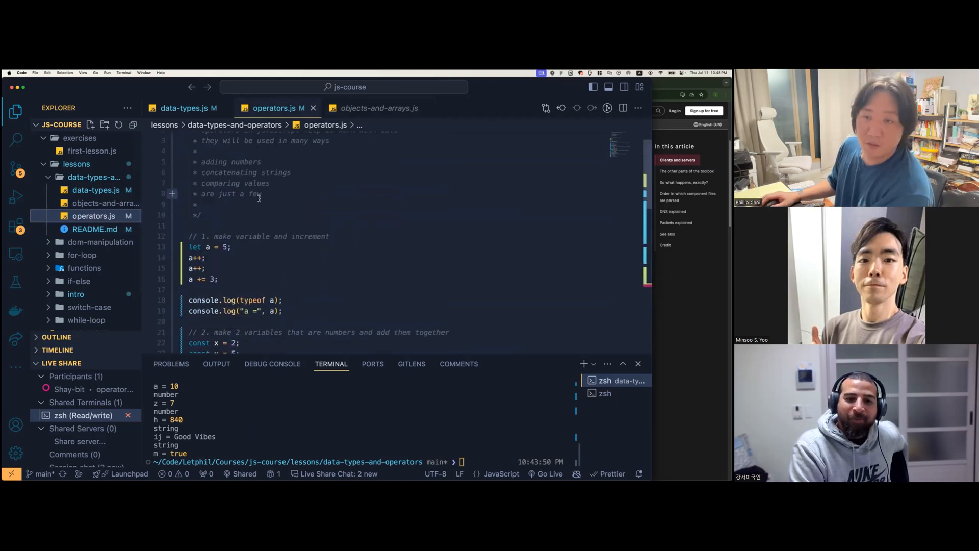
mouse_move(248, 236)
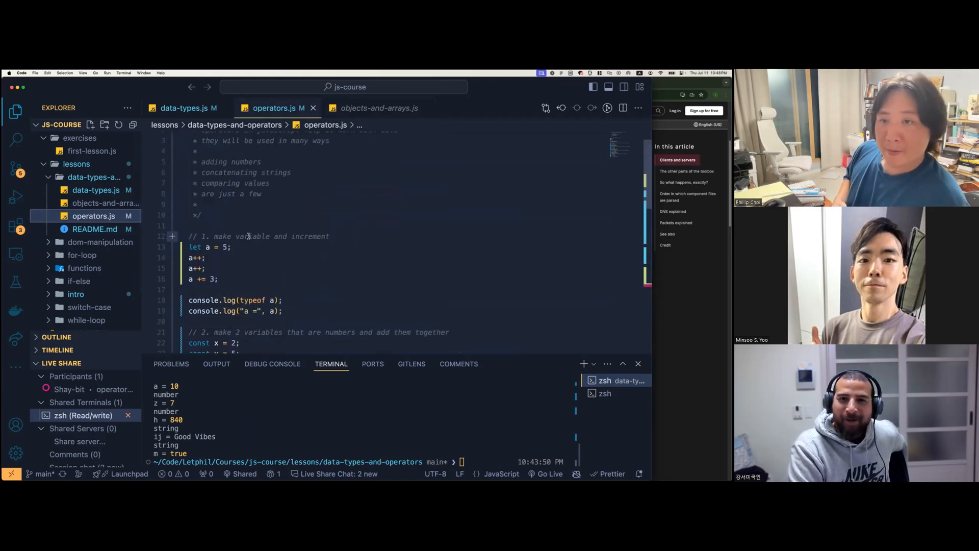